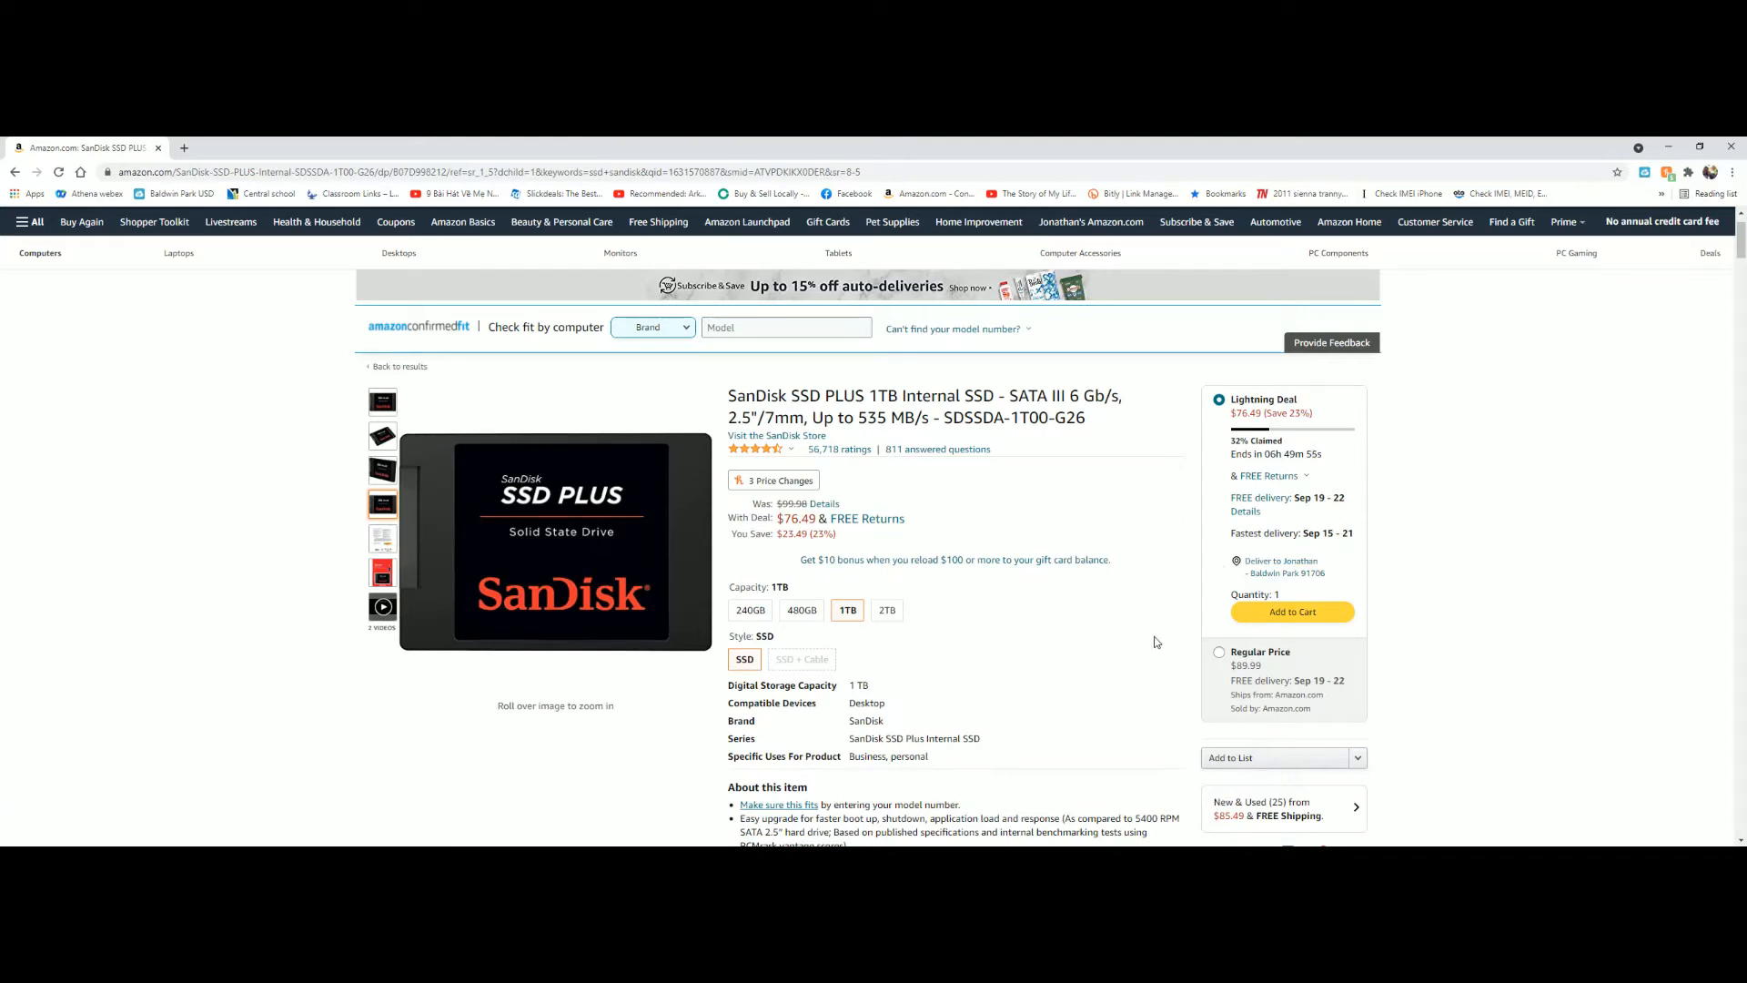
pyautogui.moveTo(1159, 686)
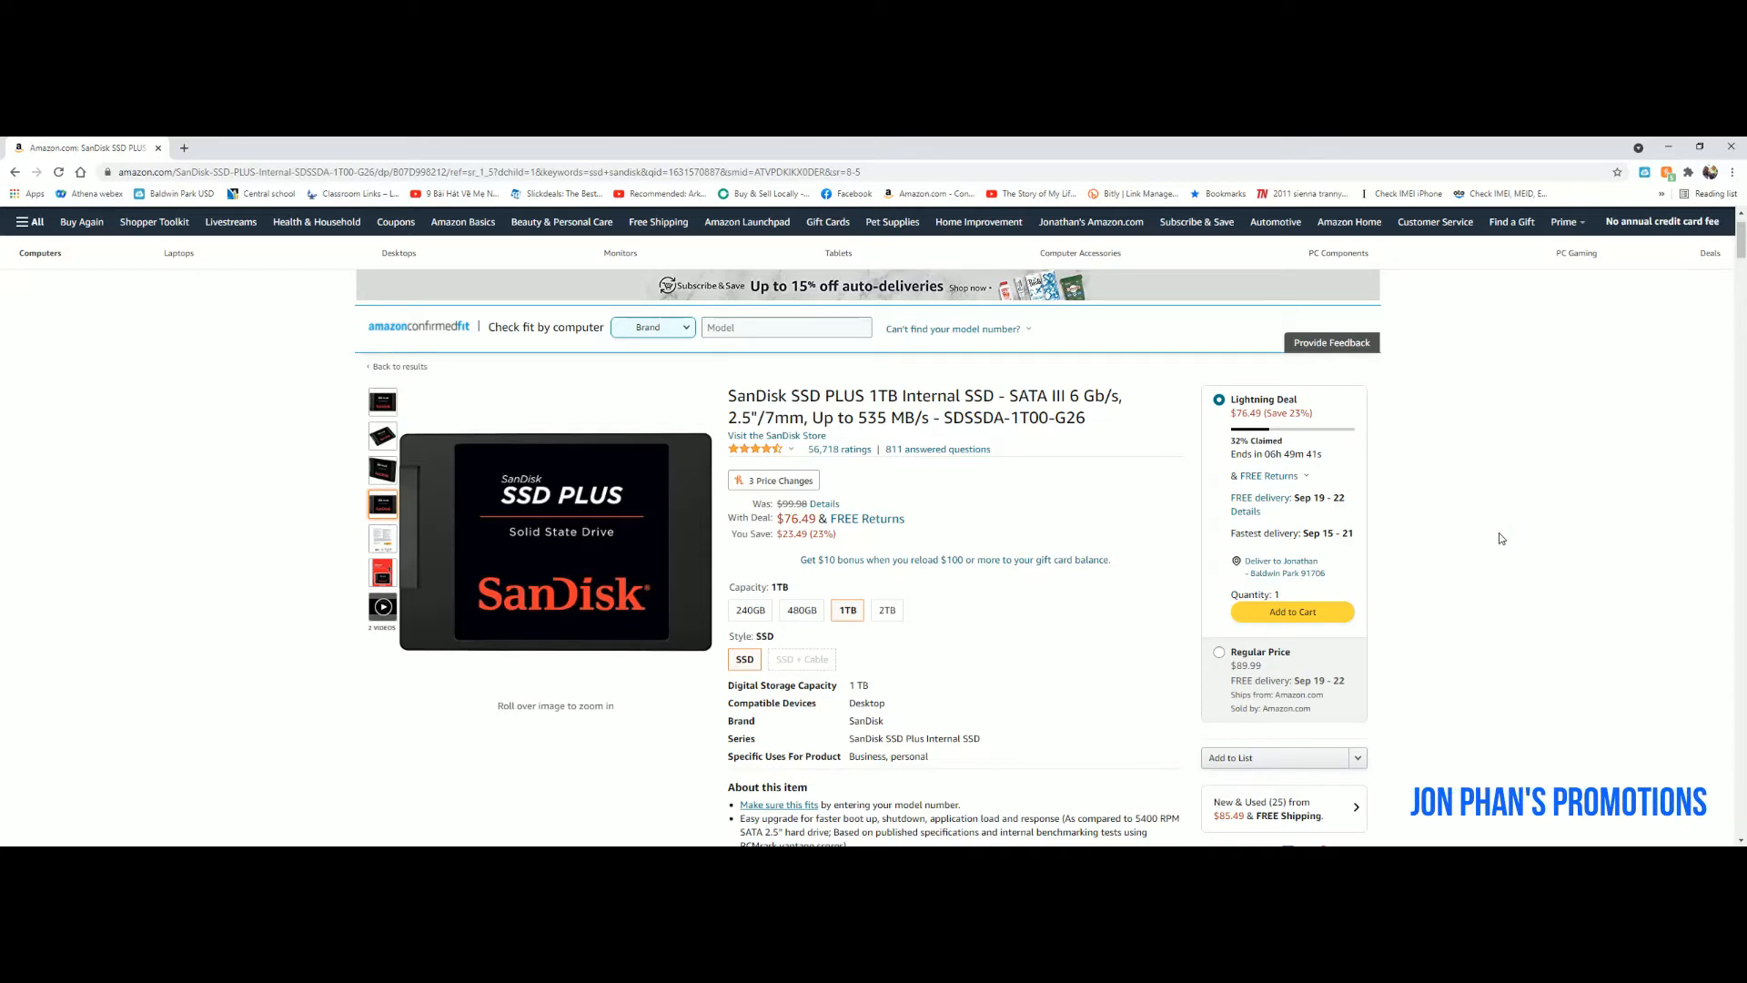
pyautogui.moveTo(1366, 492)
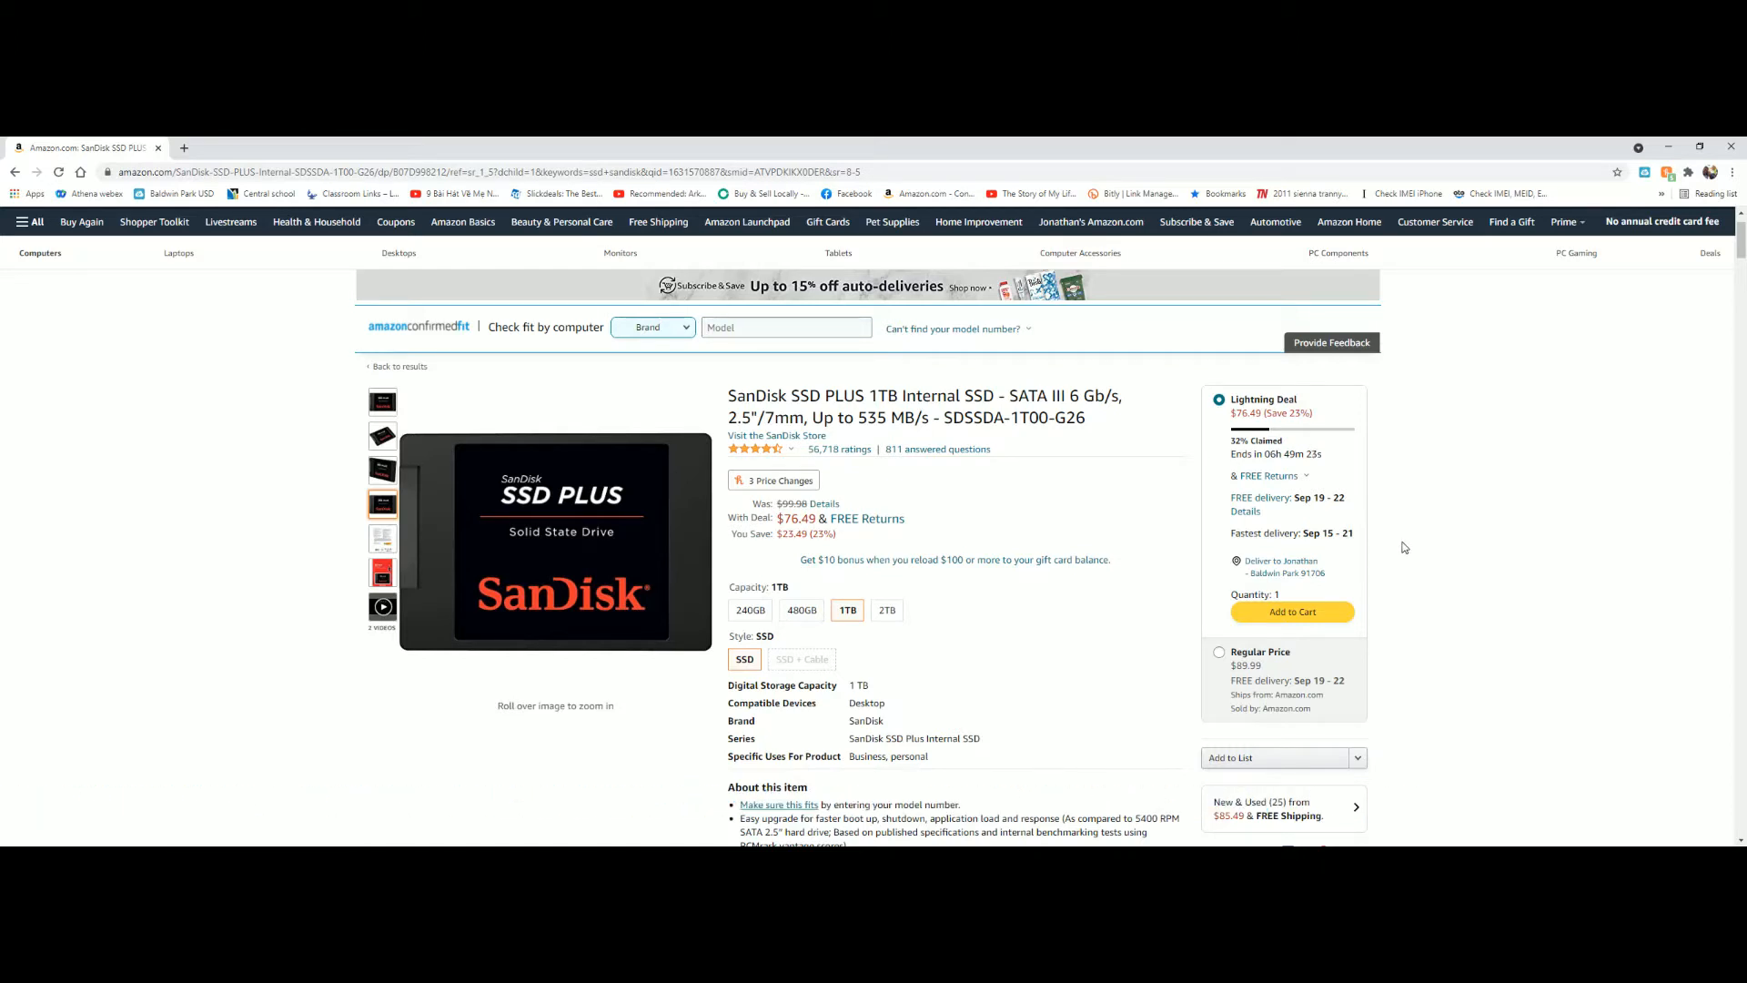
pyautogui.moveTo(1077, 659)
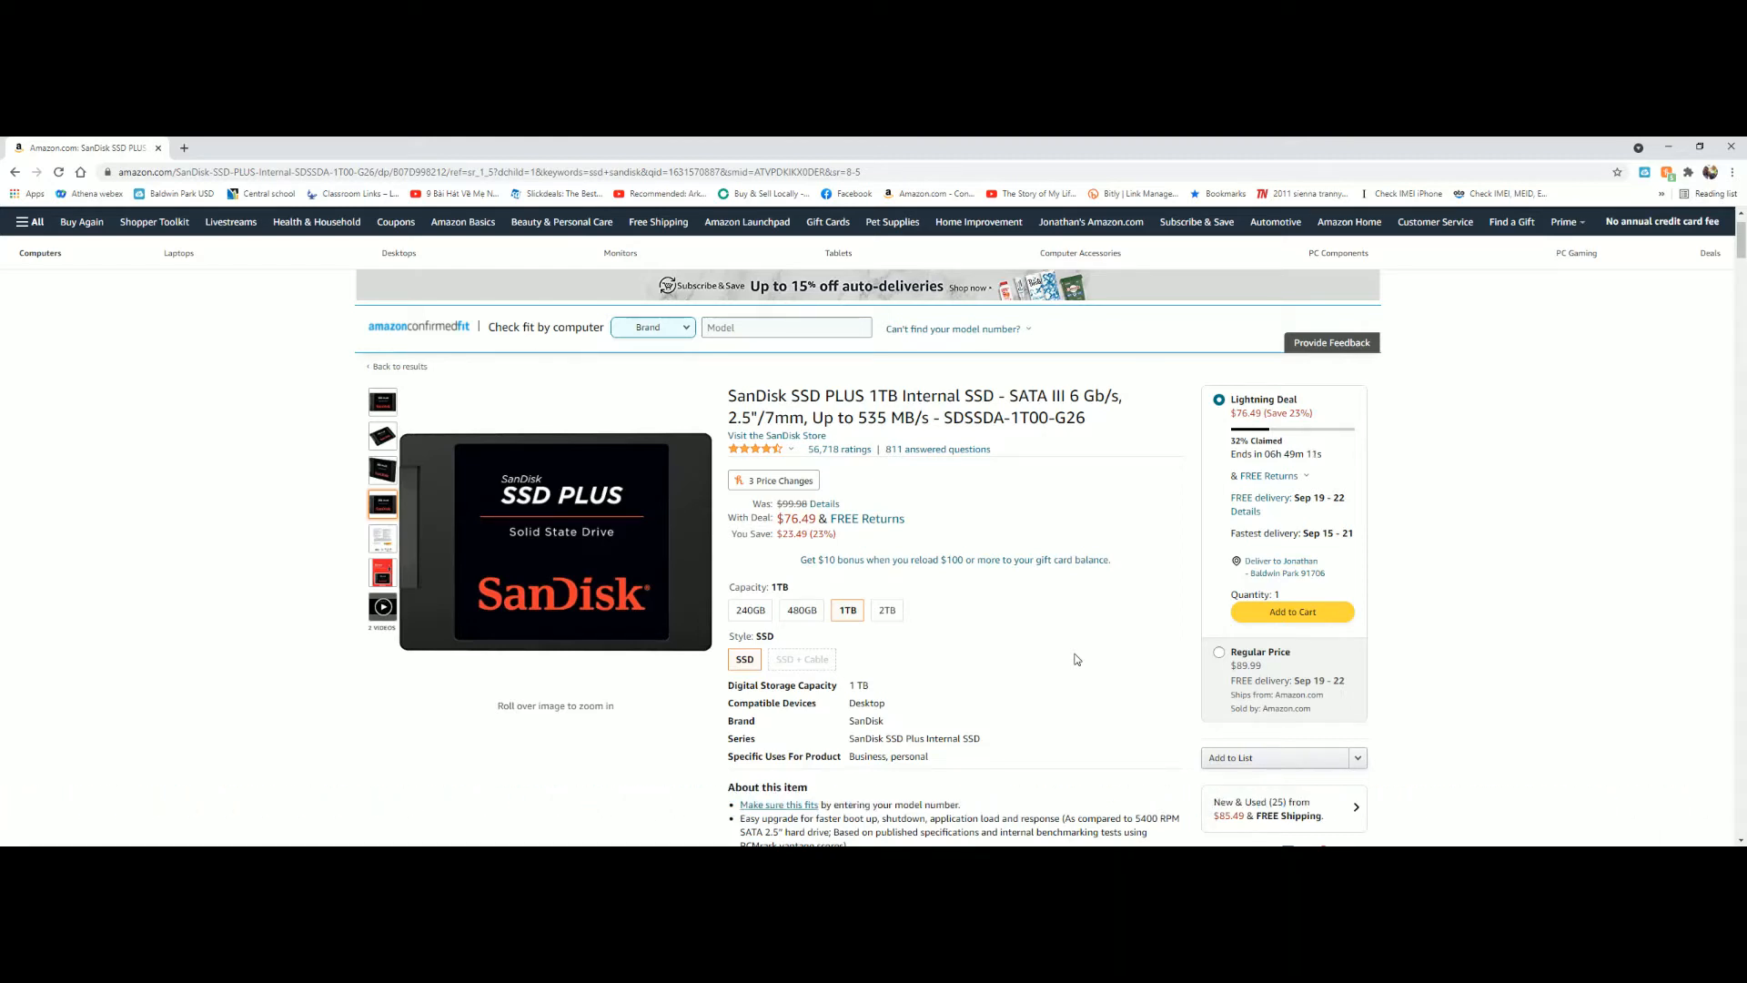
pyautogui.moveTo(979, 582)
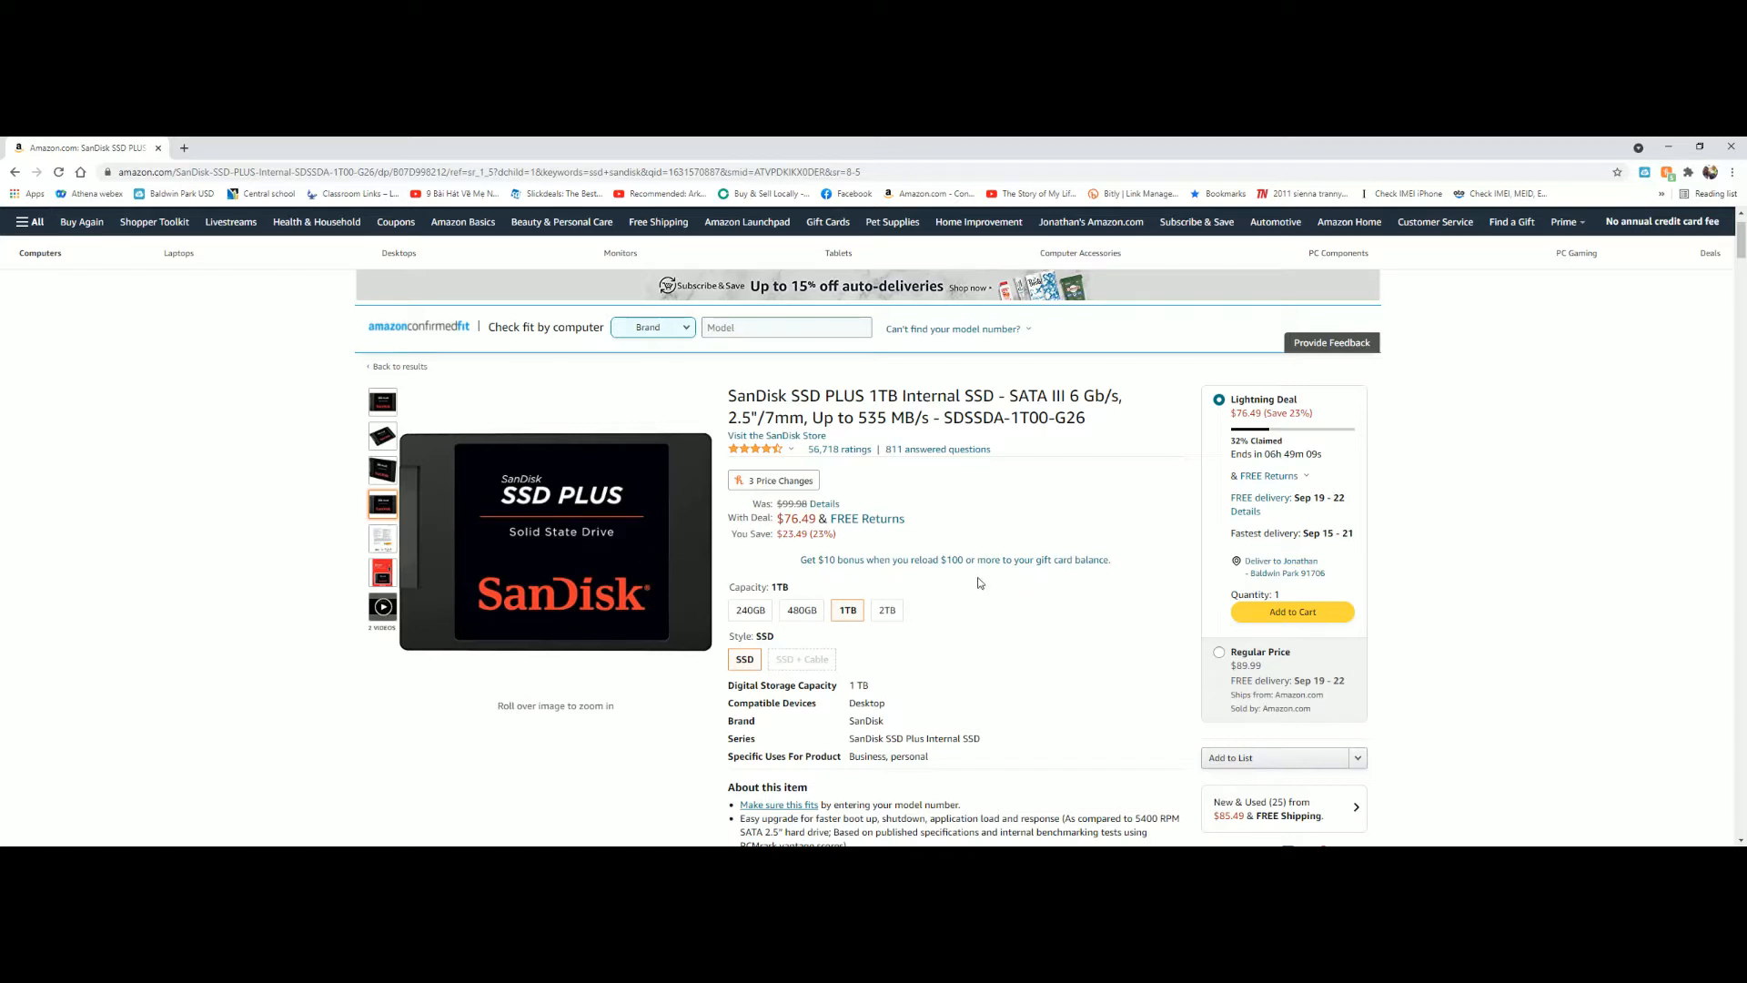
pyautogui.moveTo(555, 542)
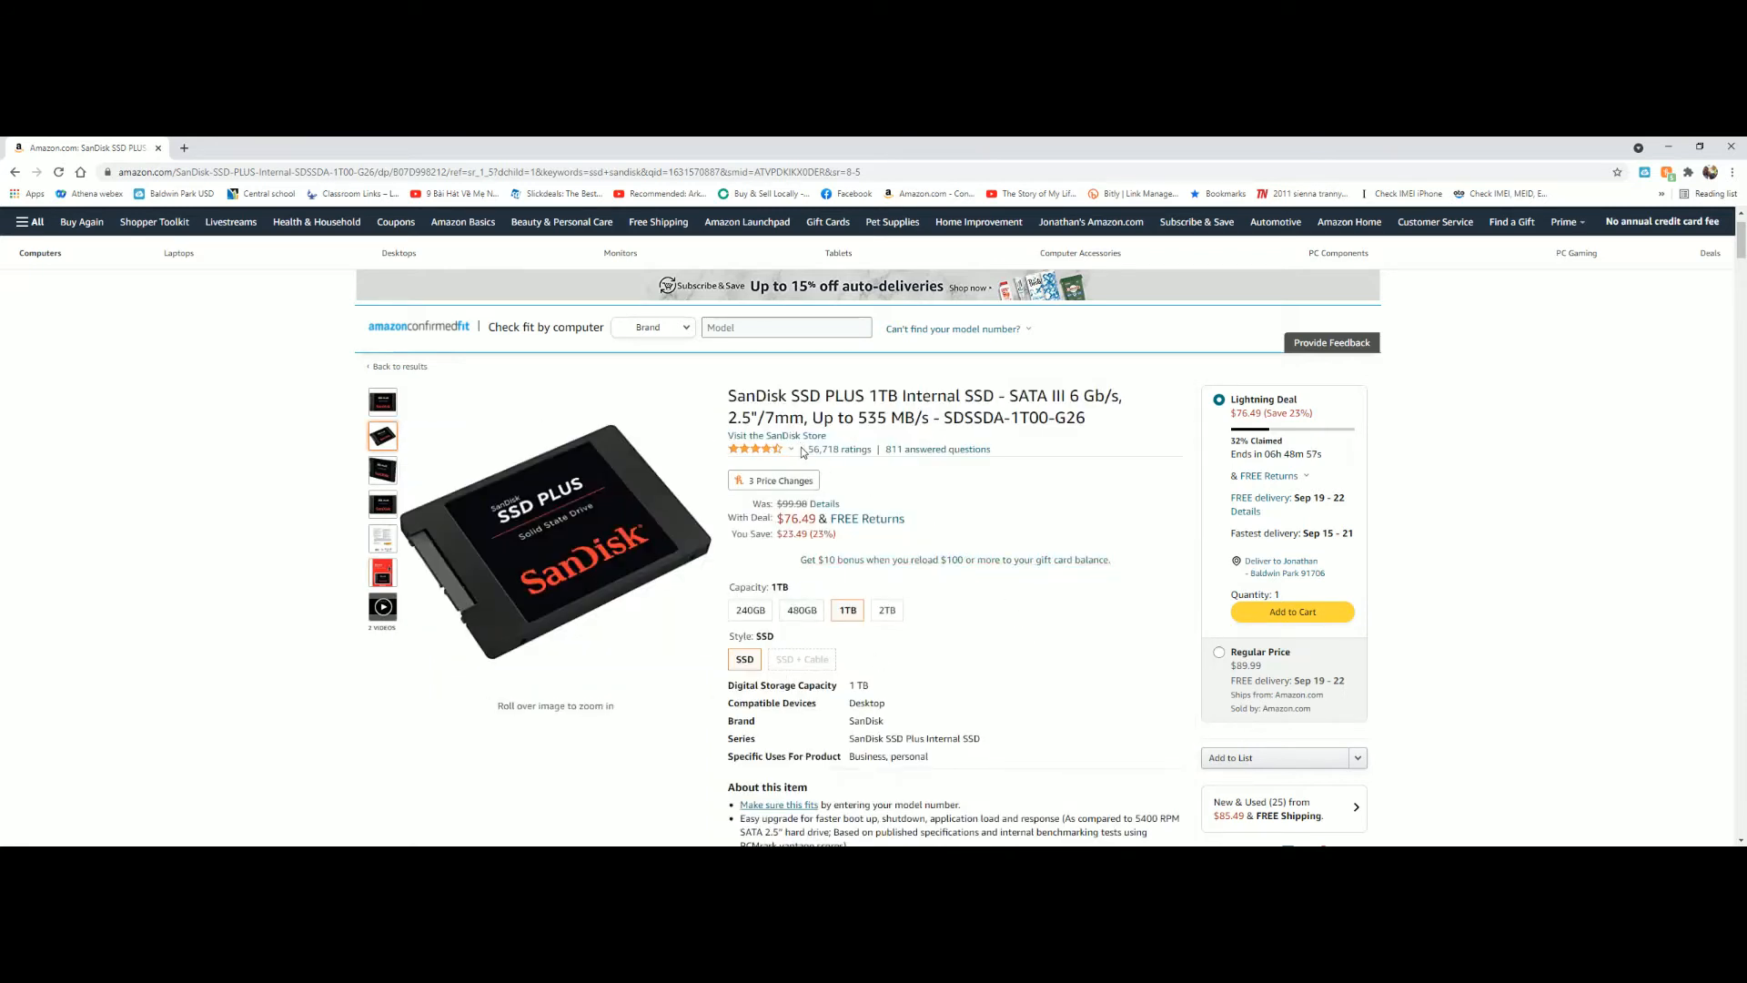
pyautogui.moveTo(869, 480)
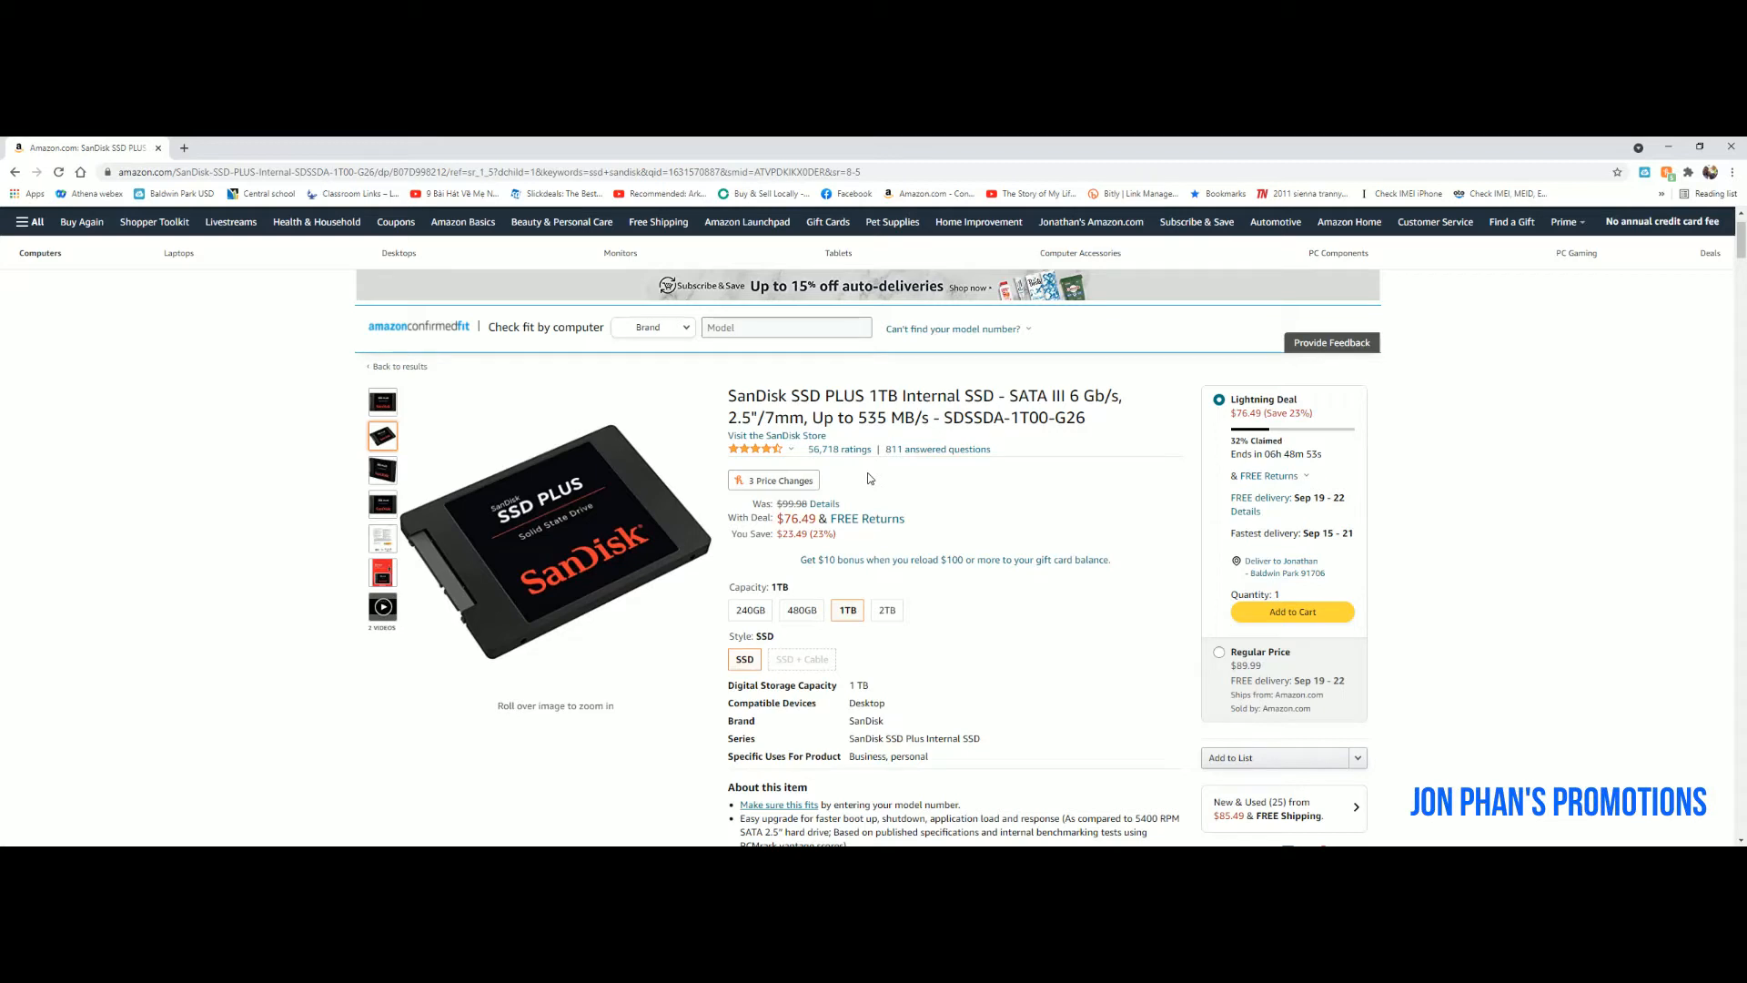
# - Scroll through About this item, the 3-year warranty and related products to the manufacturer's video section
pyautogui.scroll(-3)
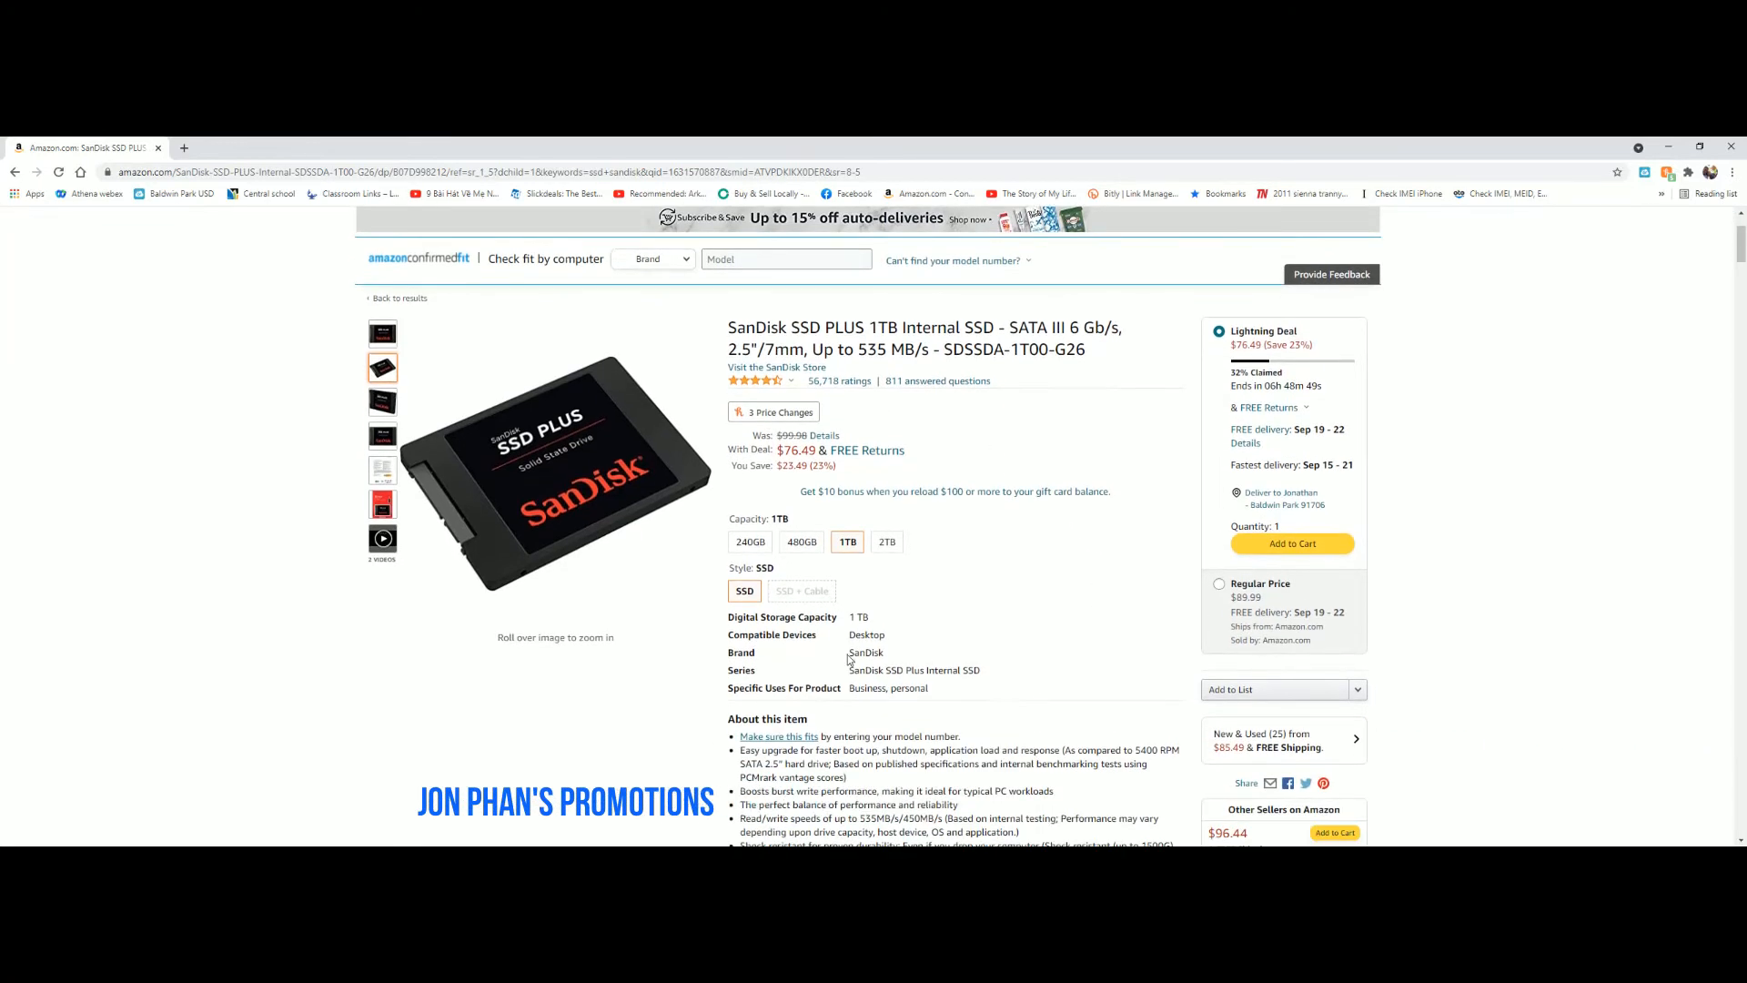
pyautogui.scroll(-3)
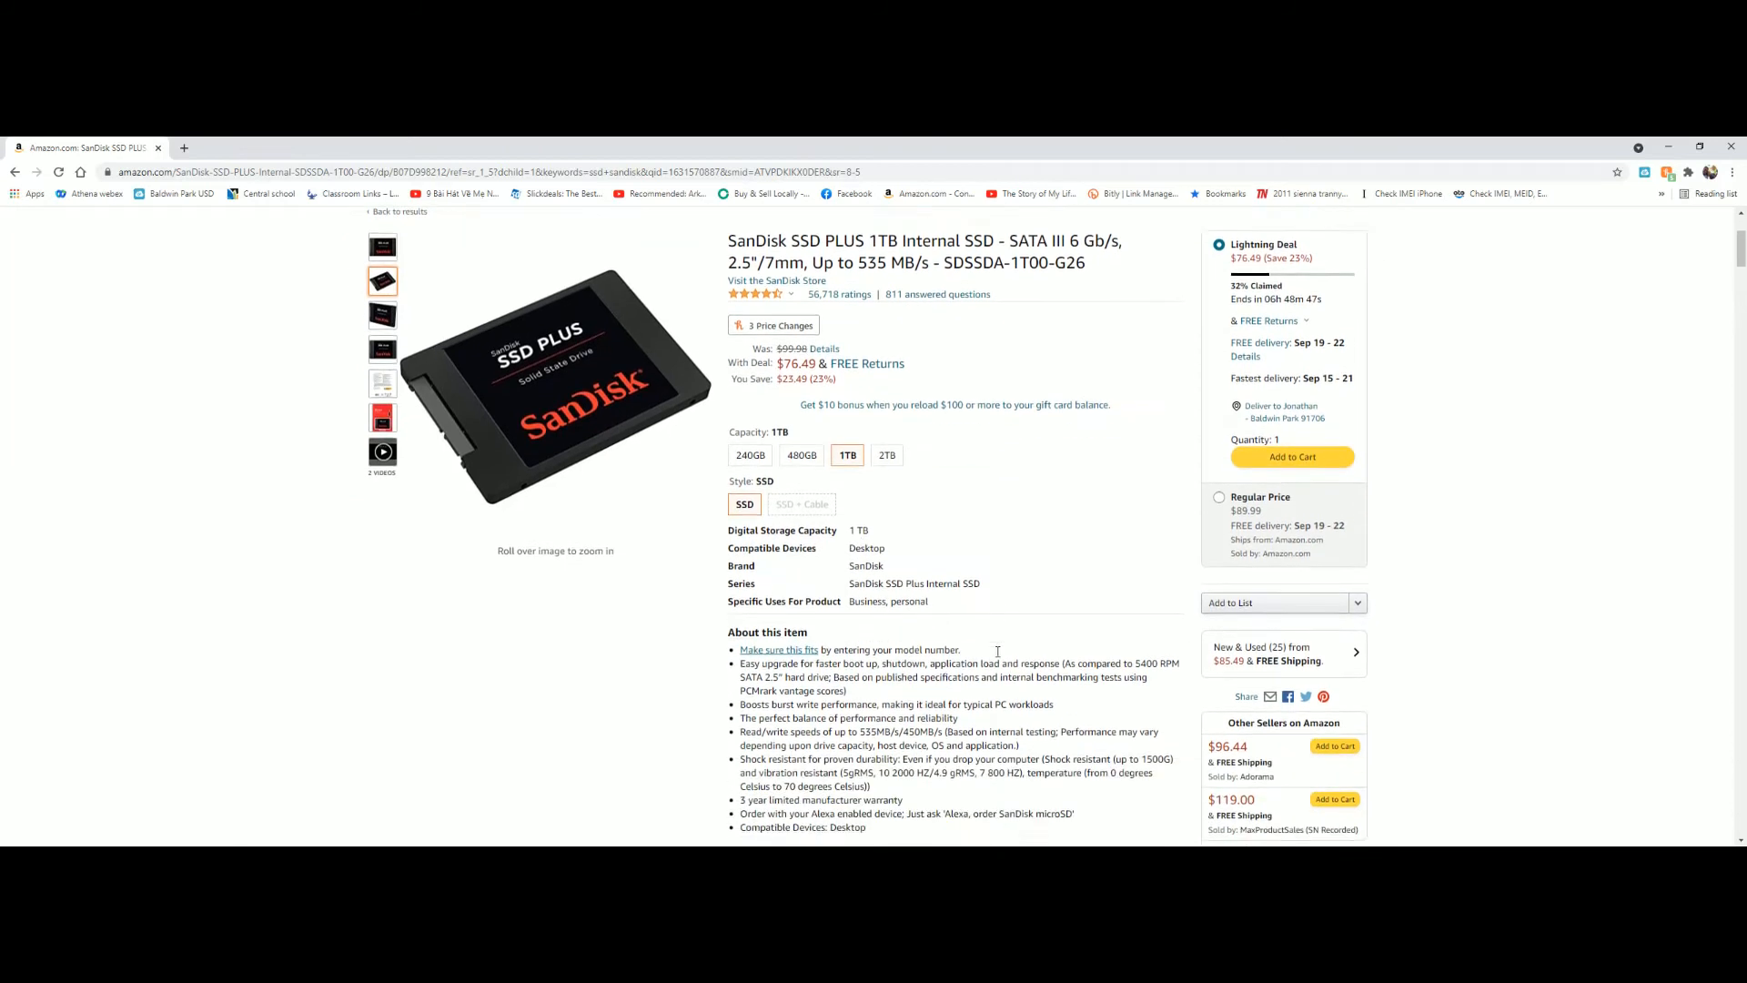
pyautogui.scroll(-3)
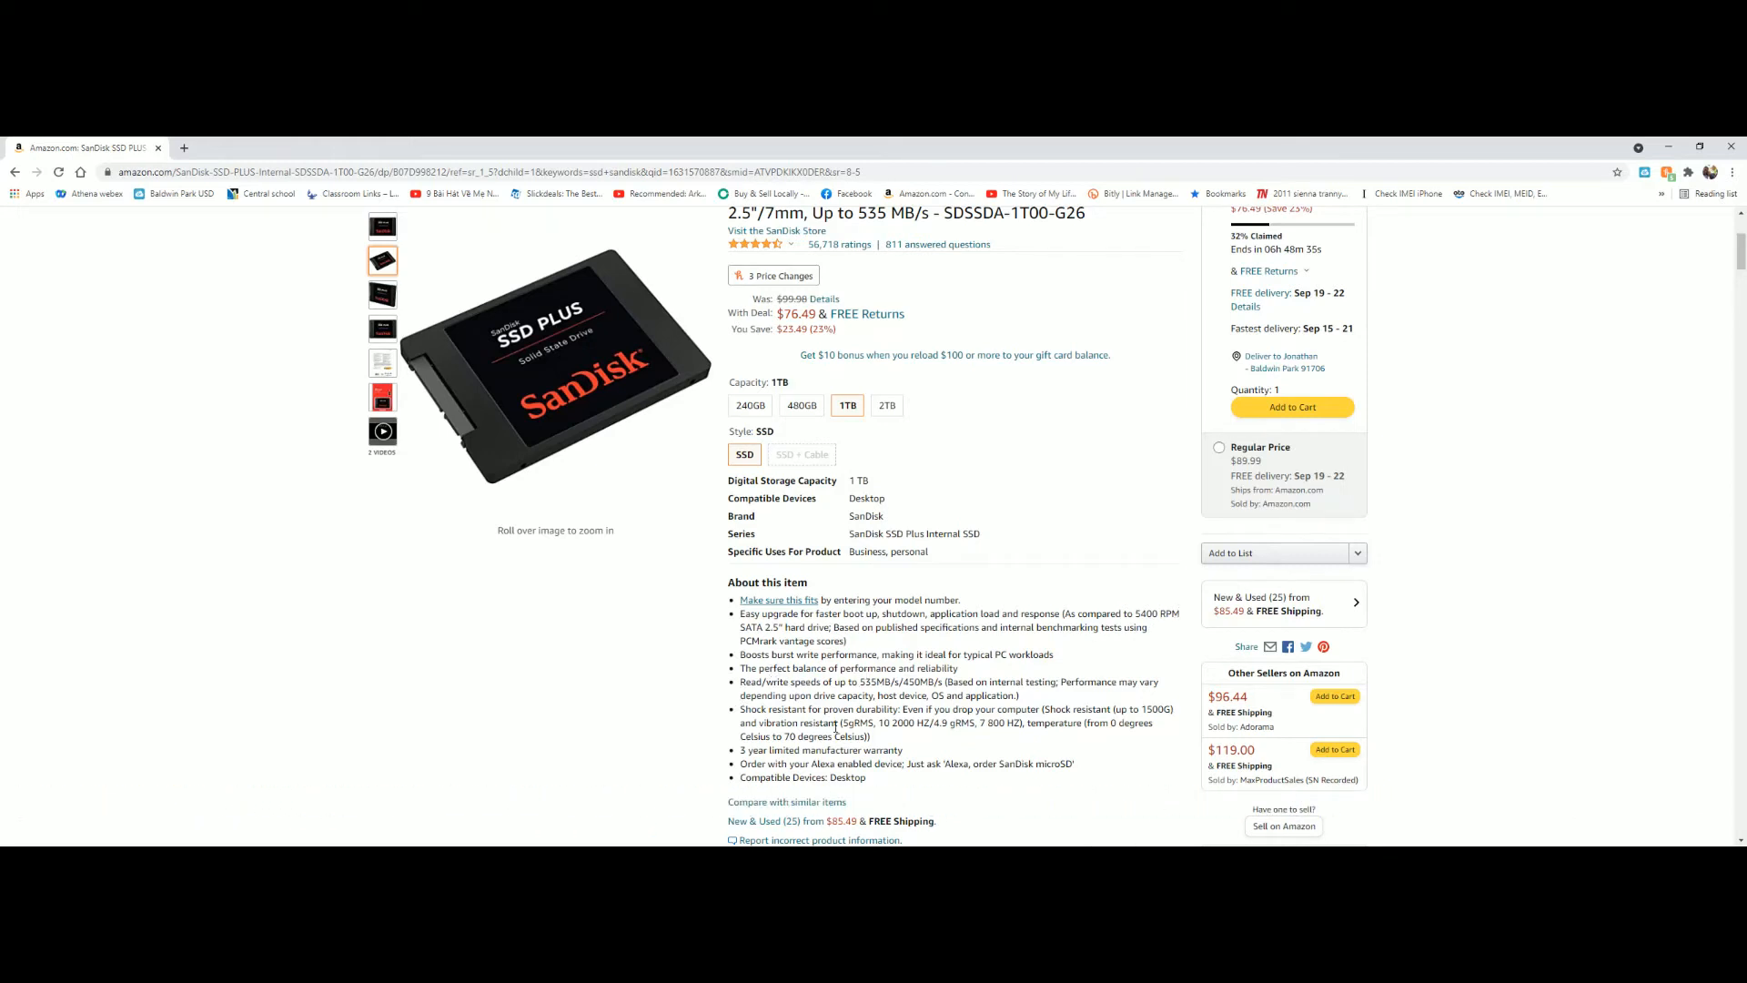
pyautogui.scroll(-3)
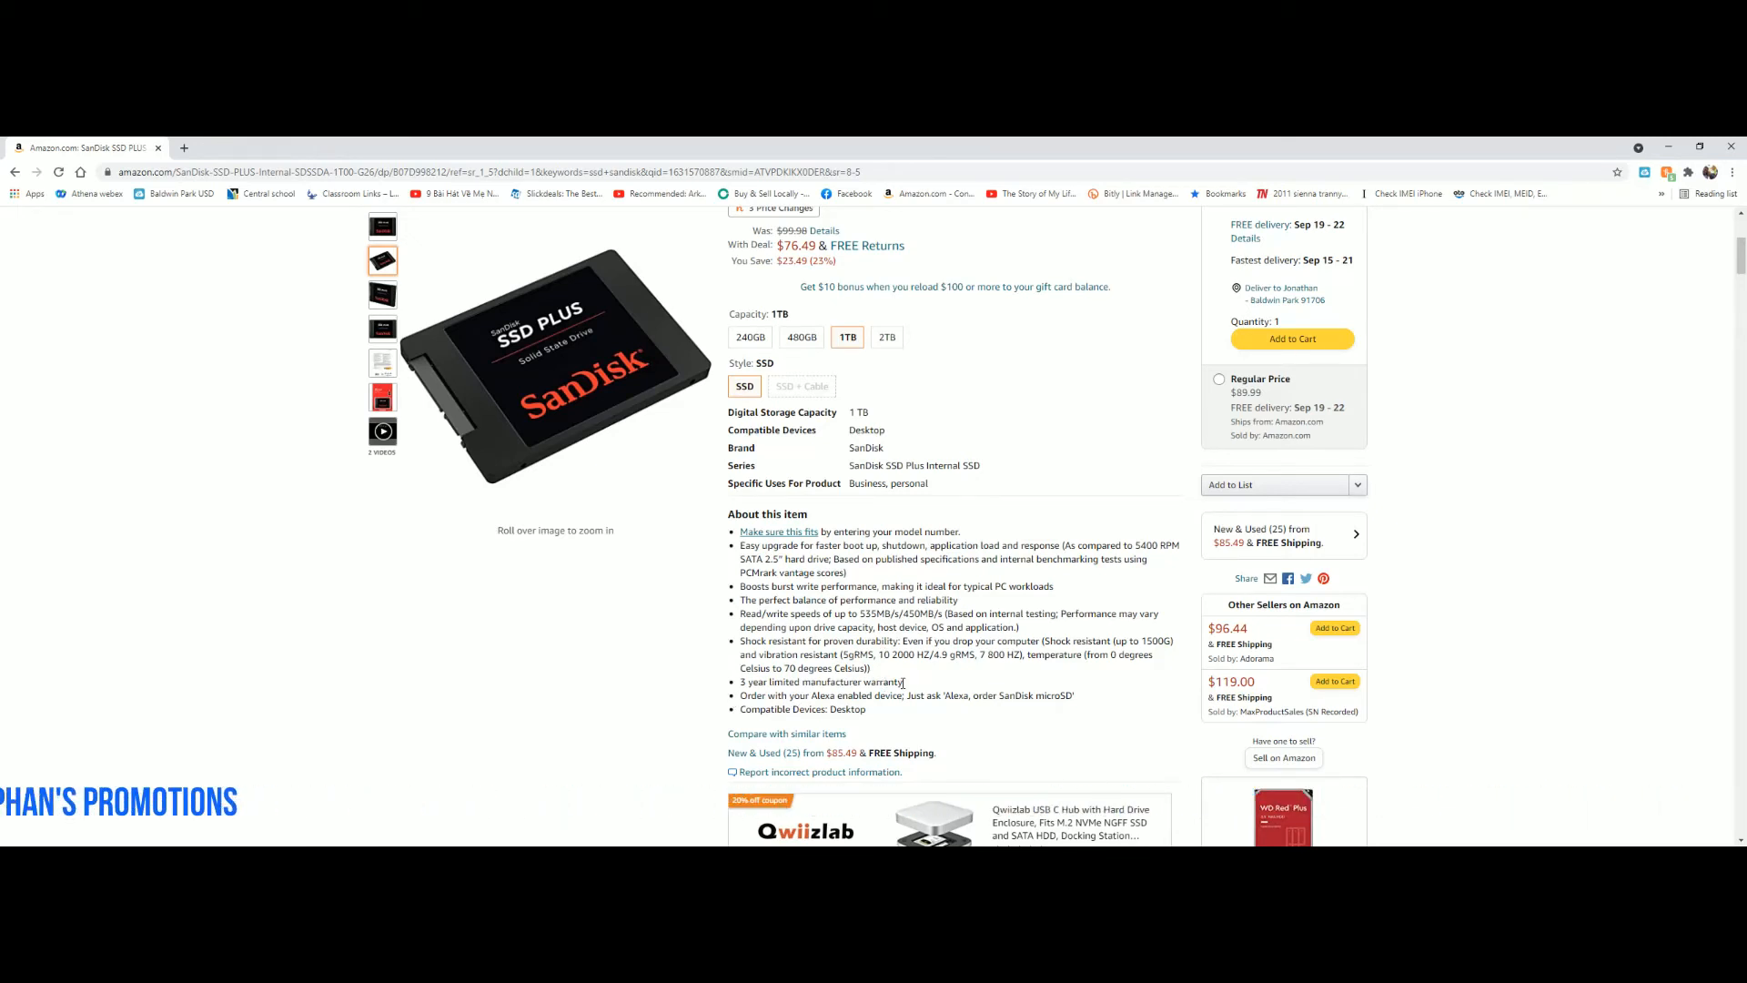
pyautogui.scroll(-3)
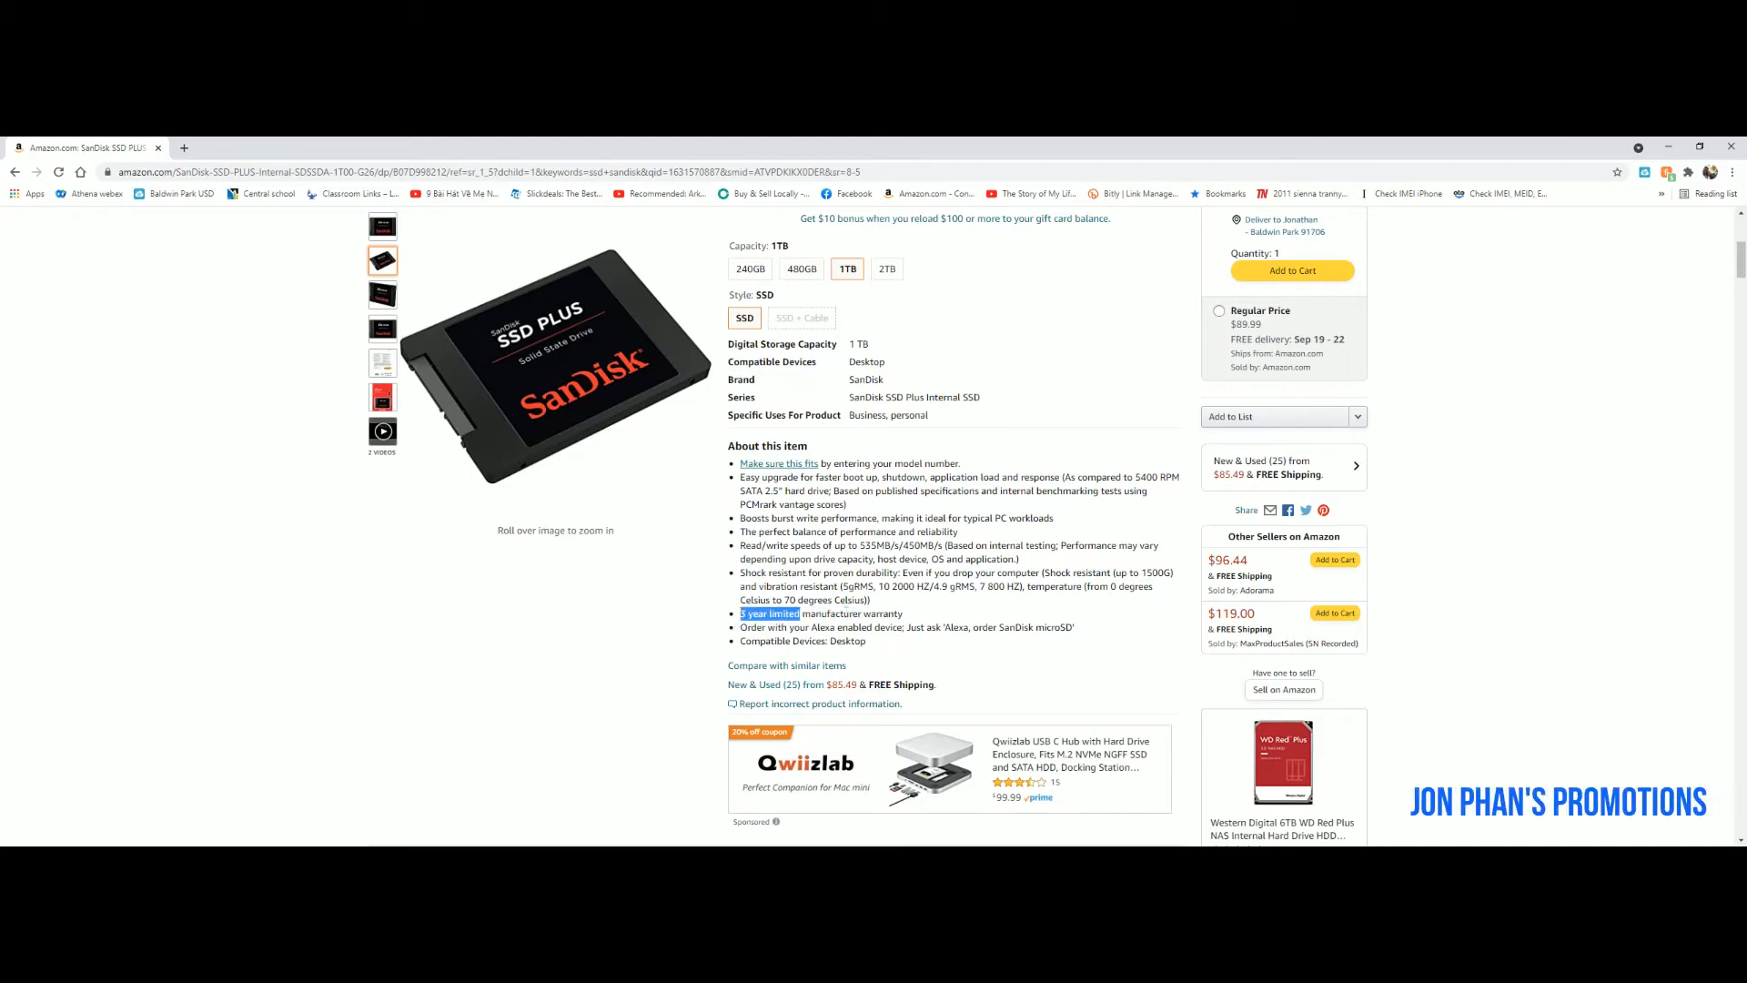
pyautogui.scroll(-3)
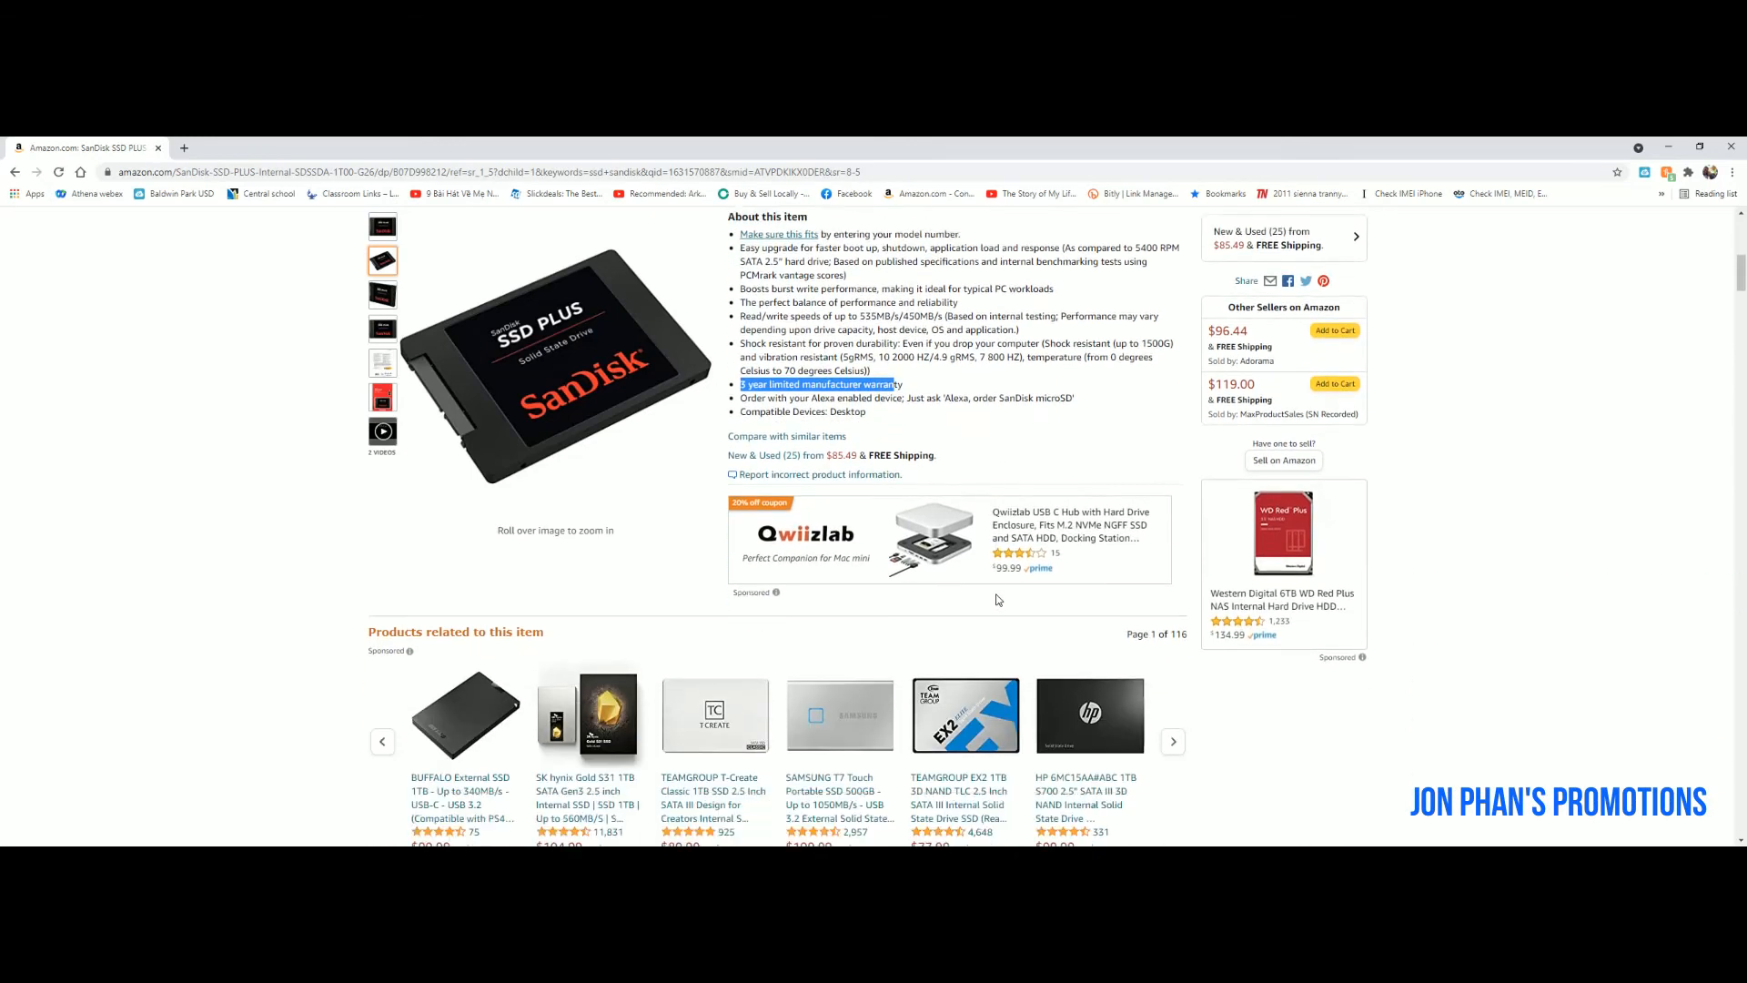
pyautogui.scroll(-3)
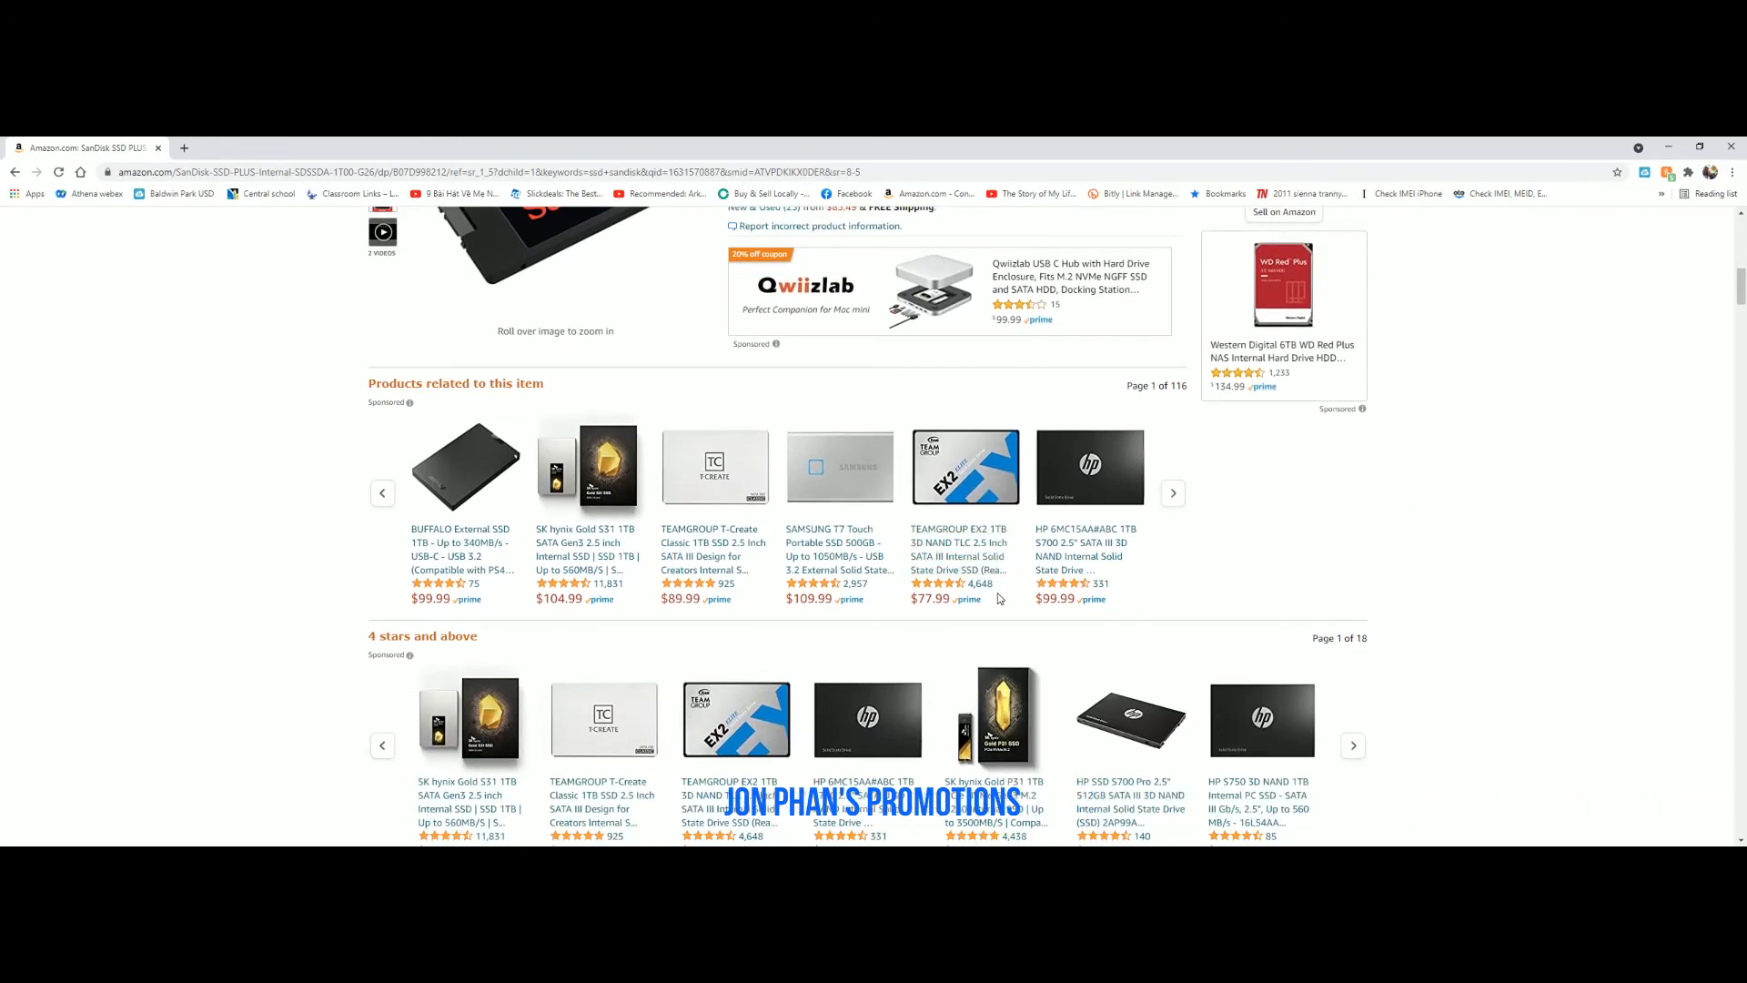
pyautogui.scroll(-3)
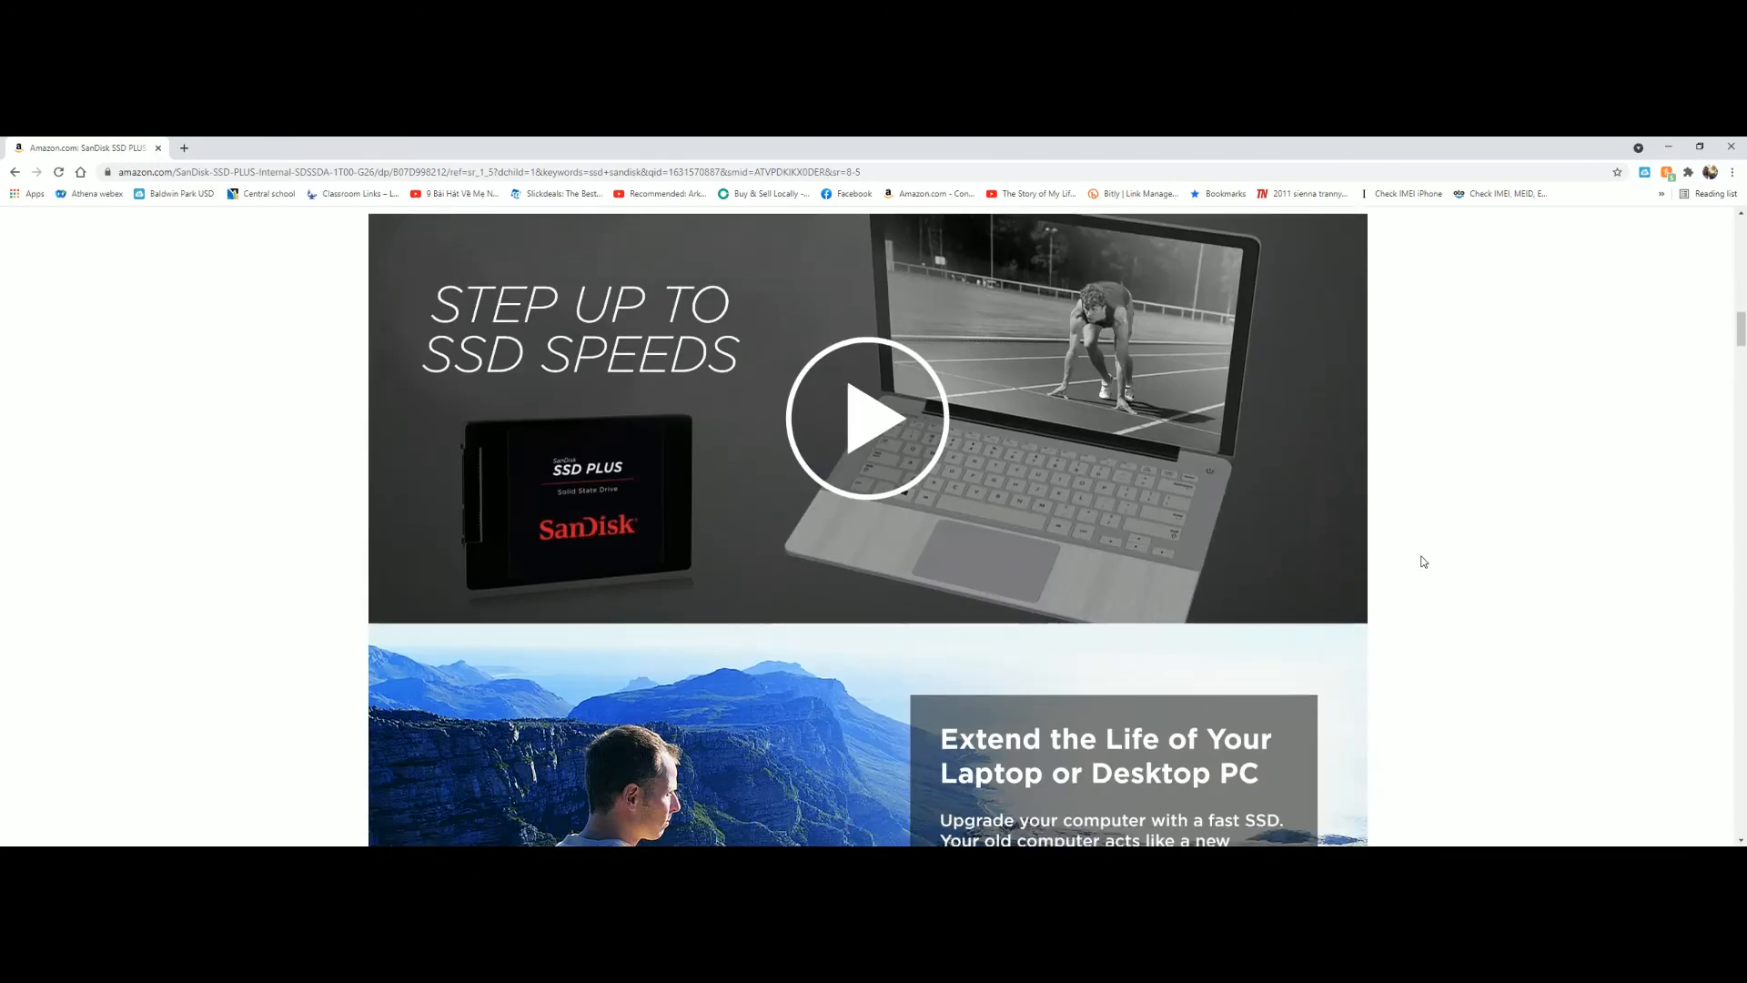
# - Scroll through SanDisk's promotional panels down to the SSD model comparison chart
pyautogui.scroll(-3)
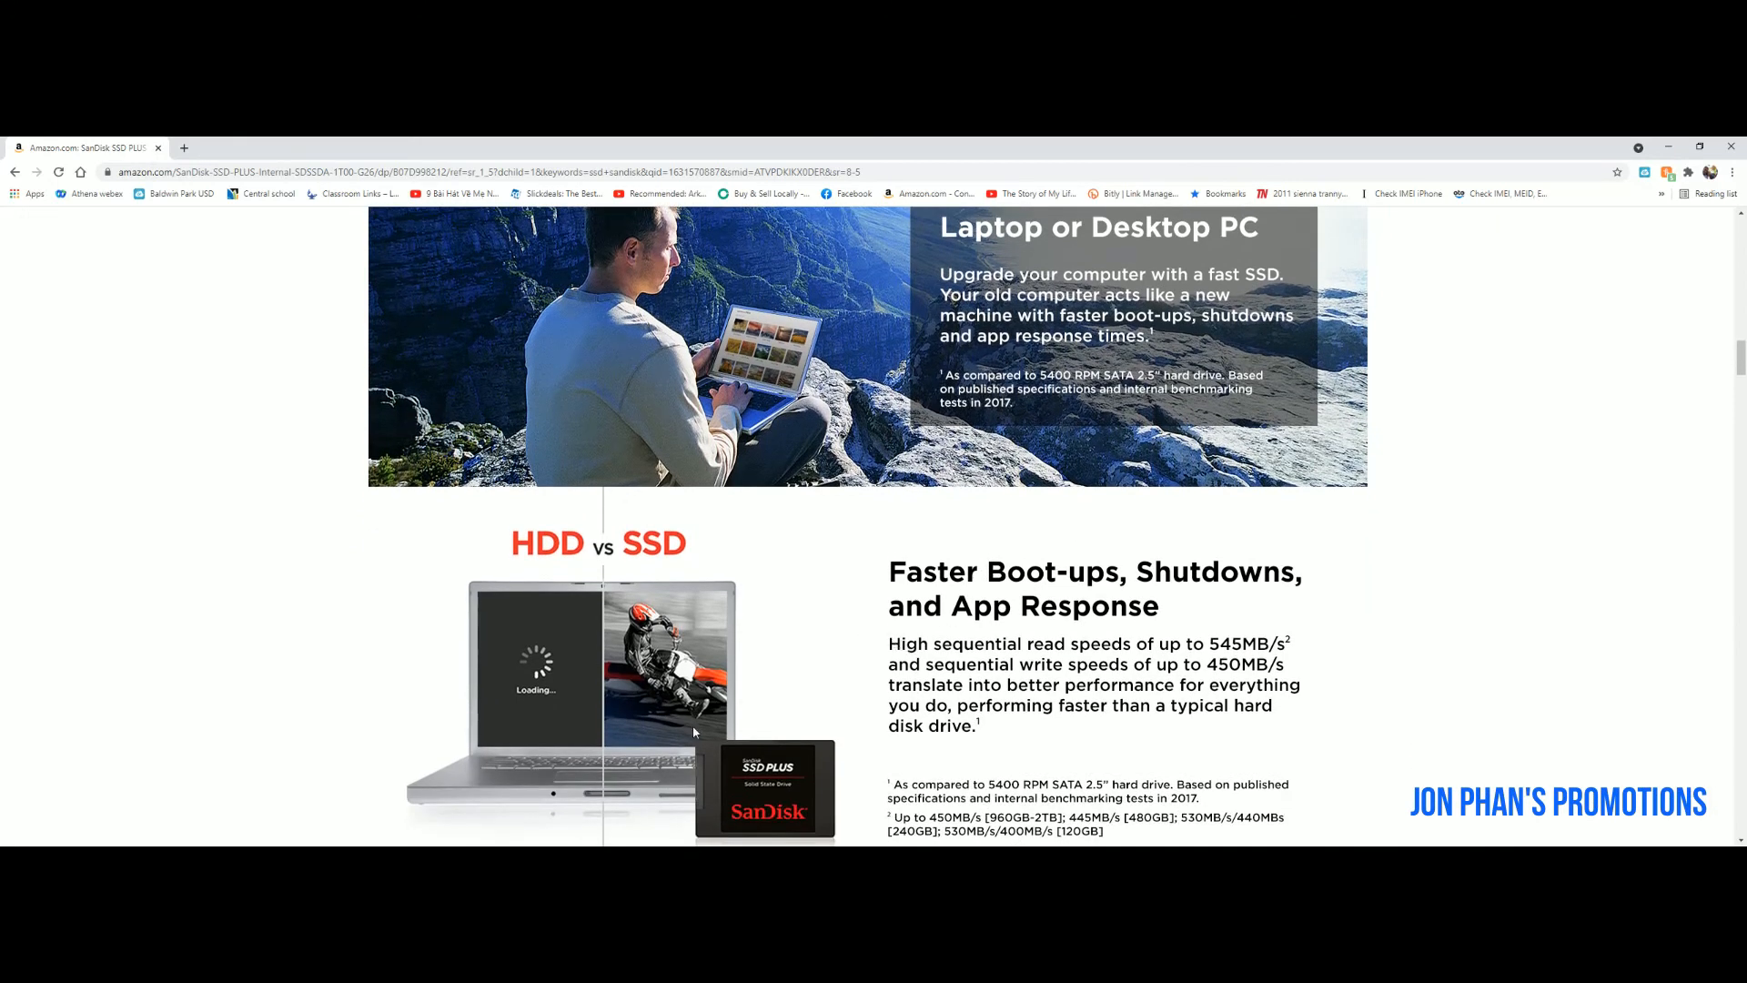
pyautogui.moveTo(1190, 712)
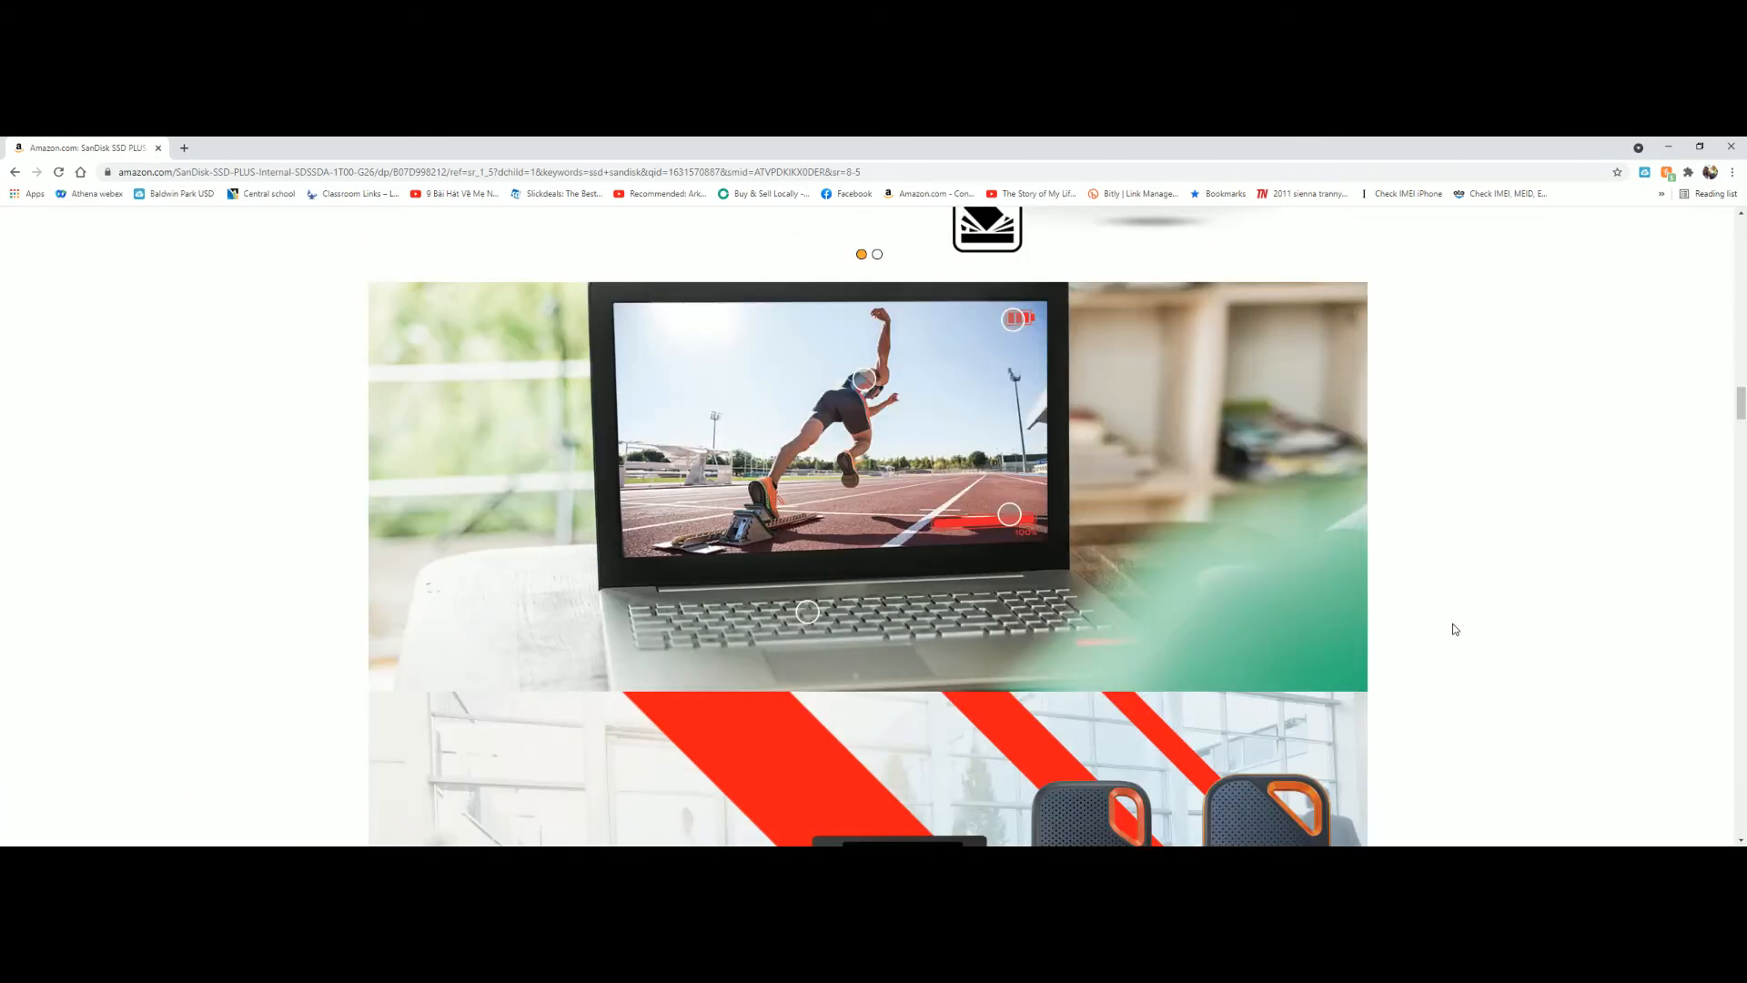
pyautogui.scroll(-3)
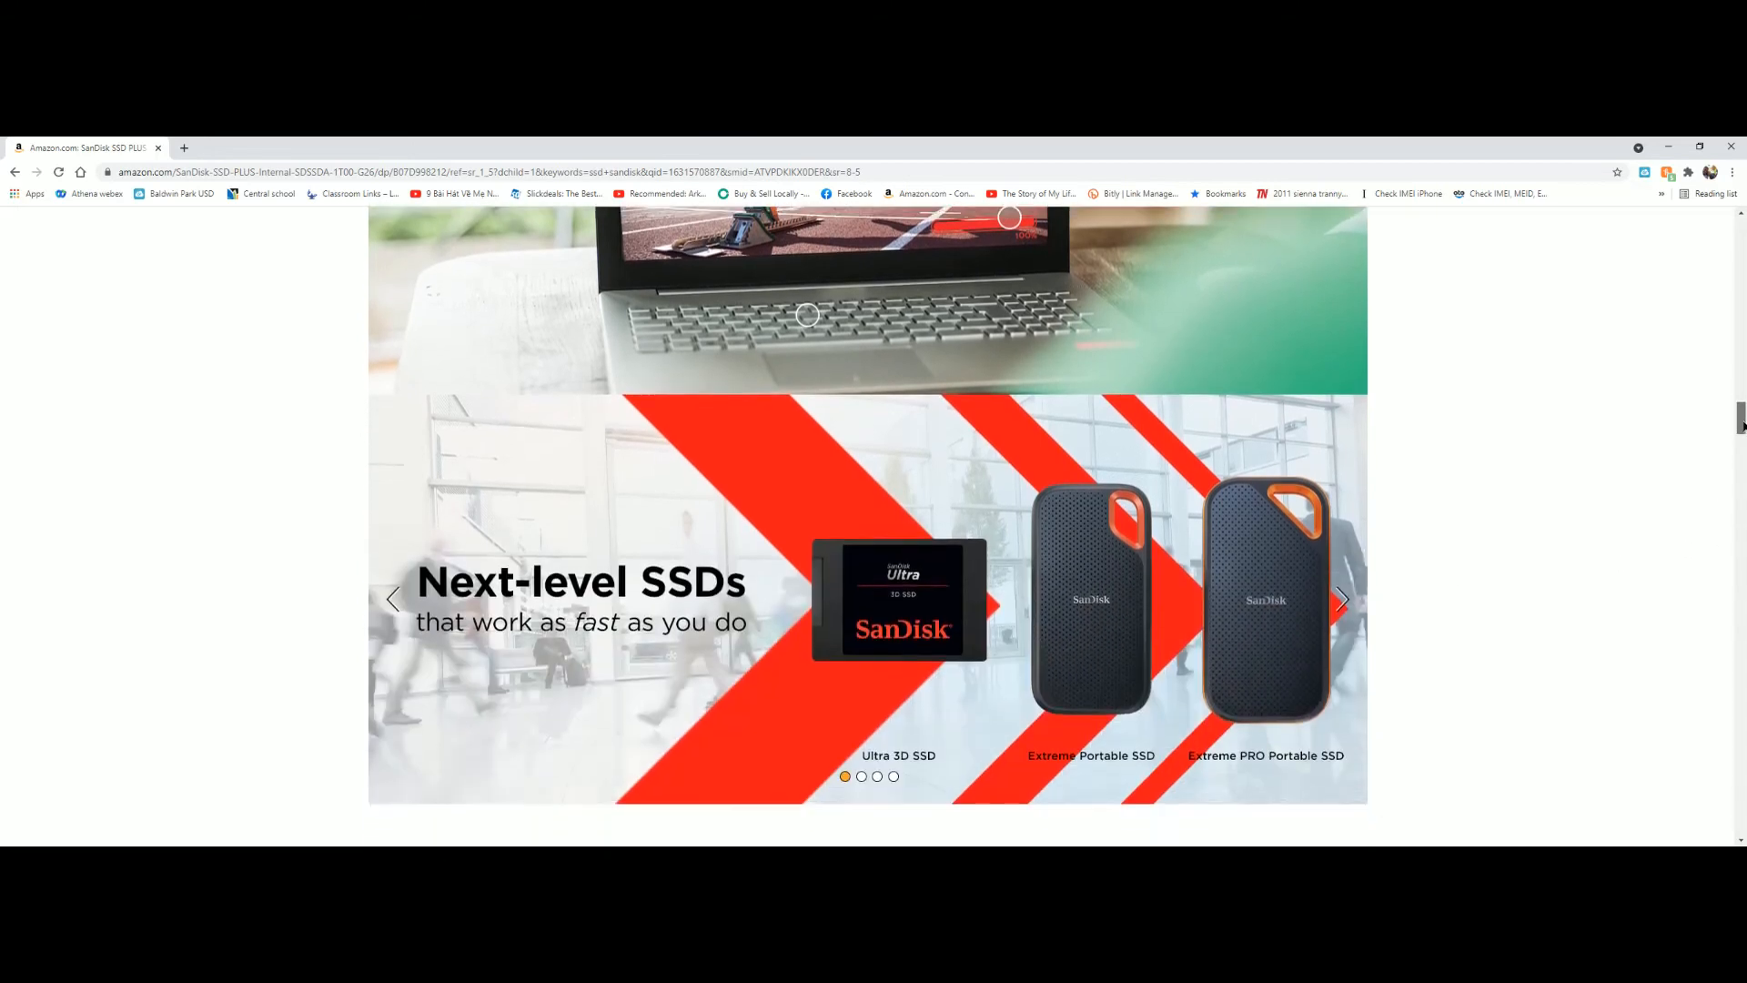
pyautogui.scroll(-3)
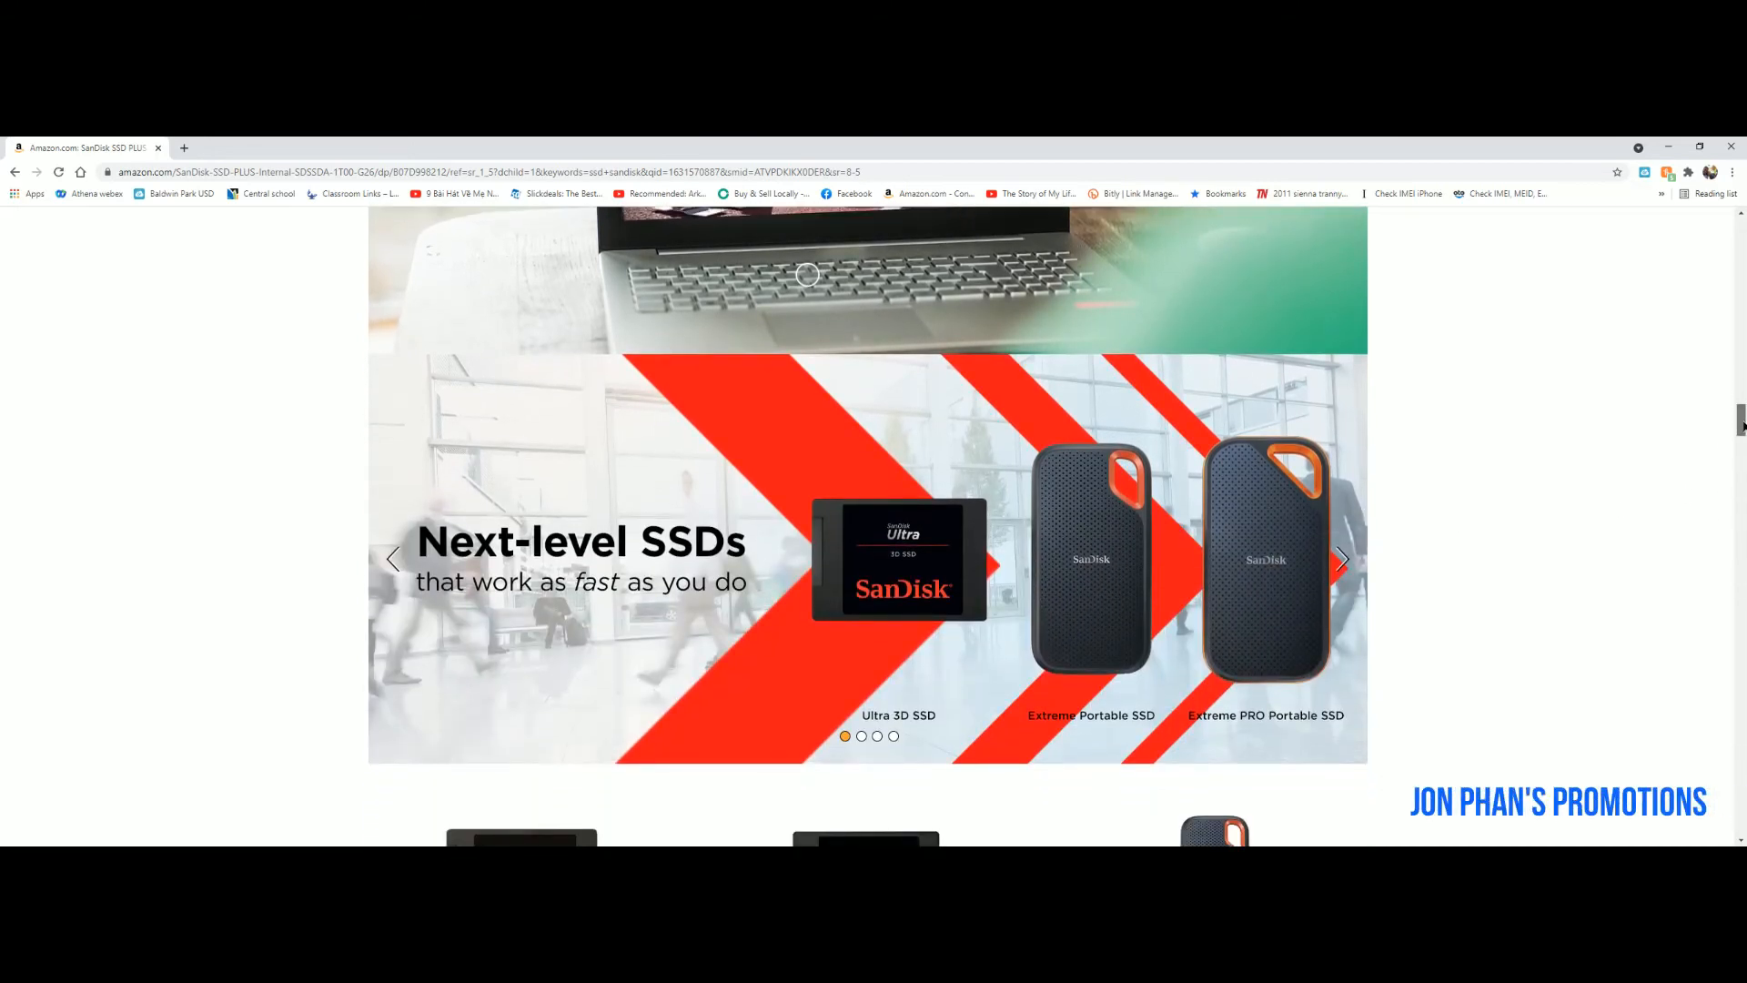
pyautogui.scroll(-3)
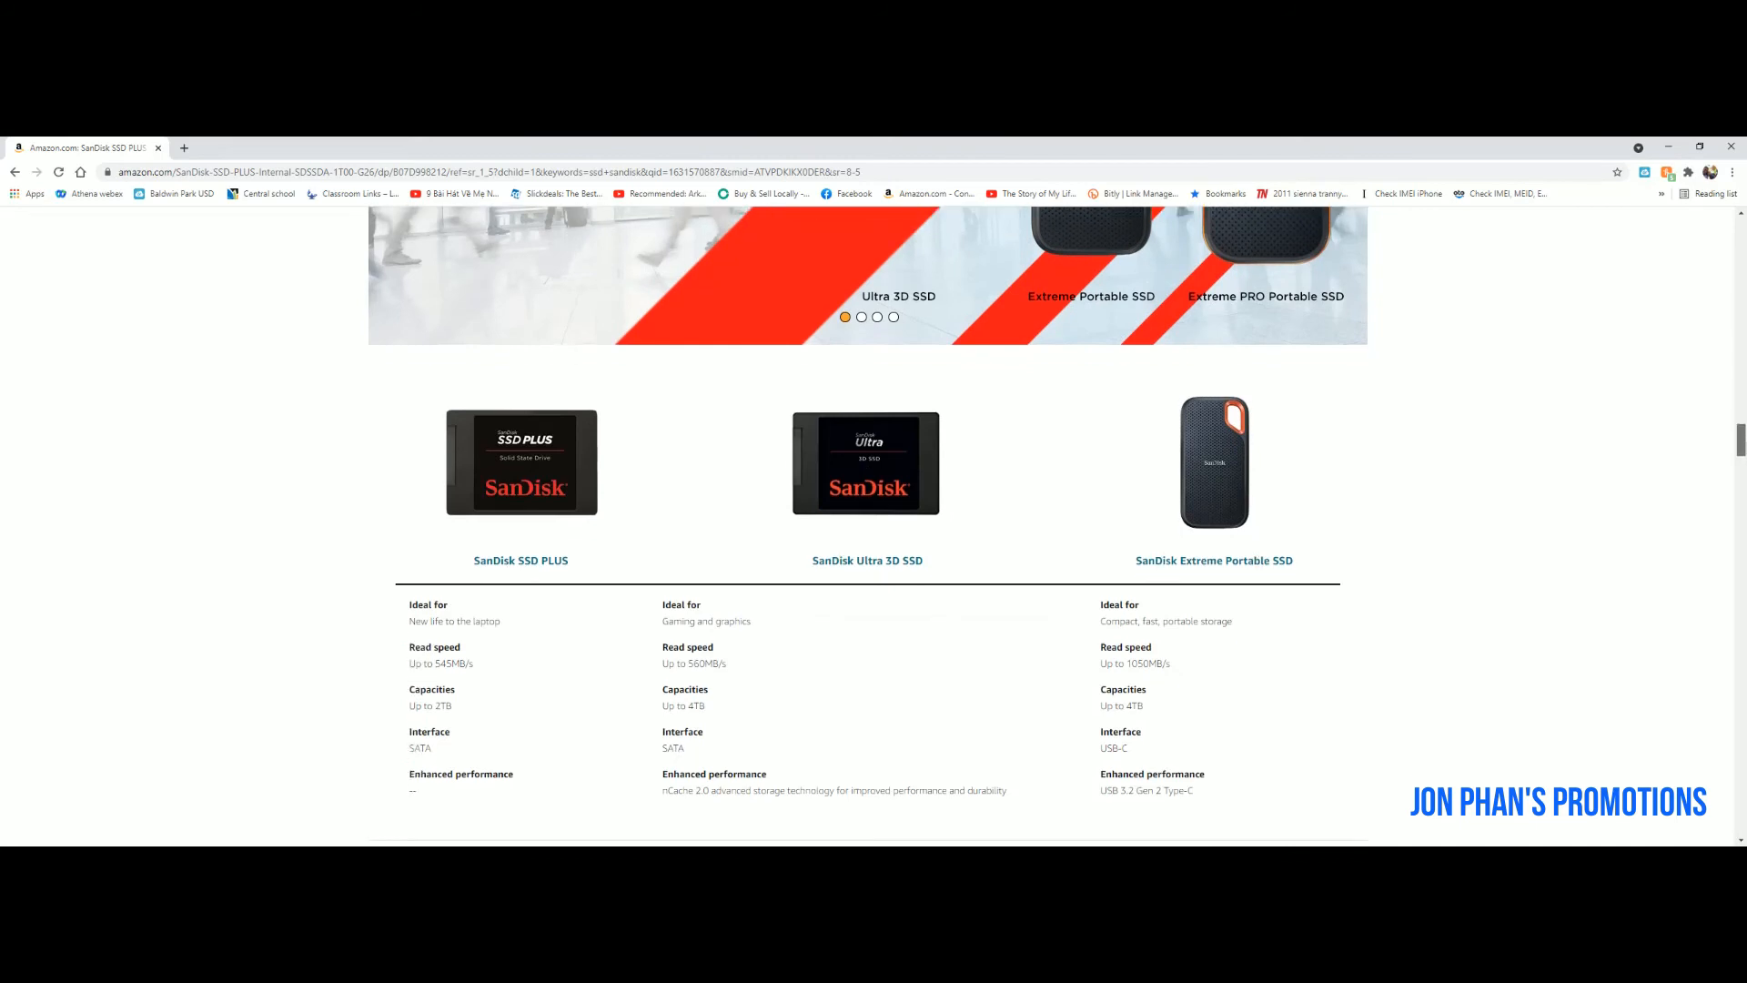
pyautogui.scroll(-3)
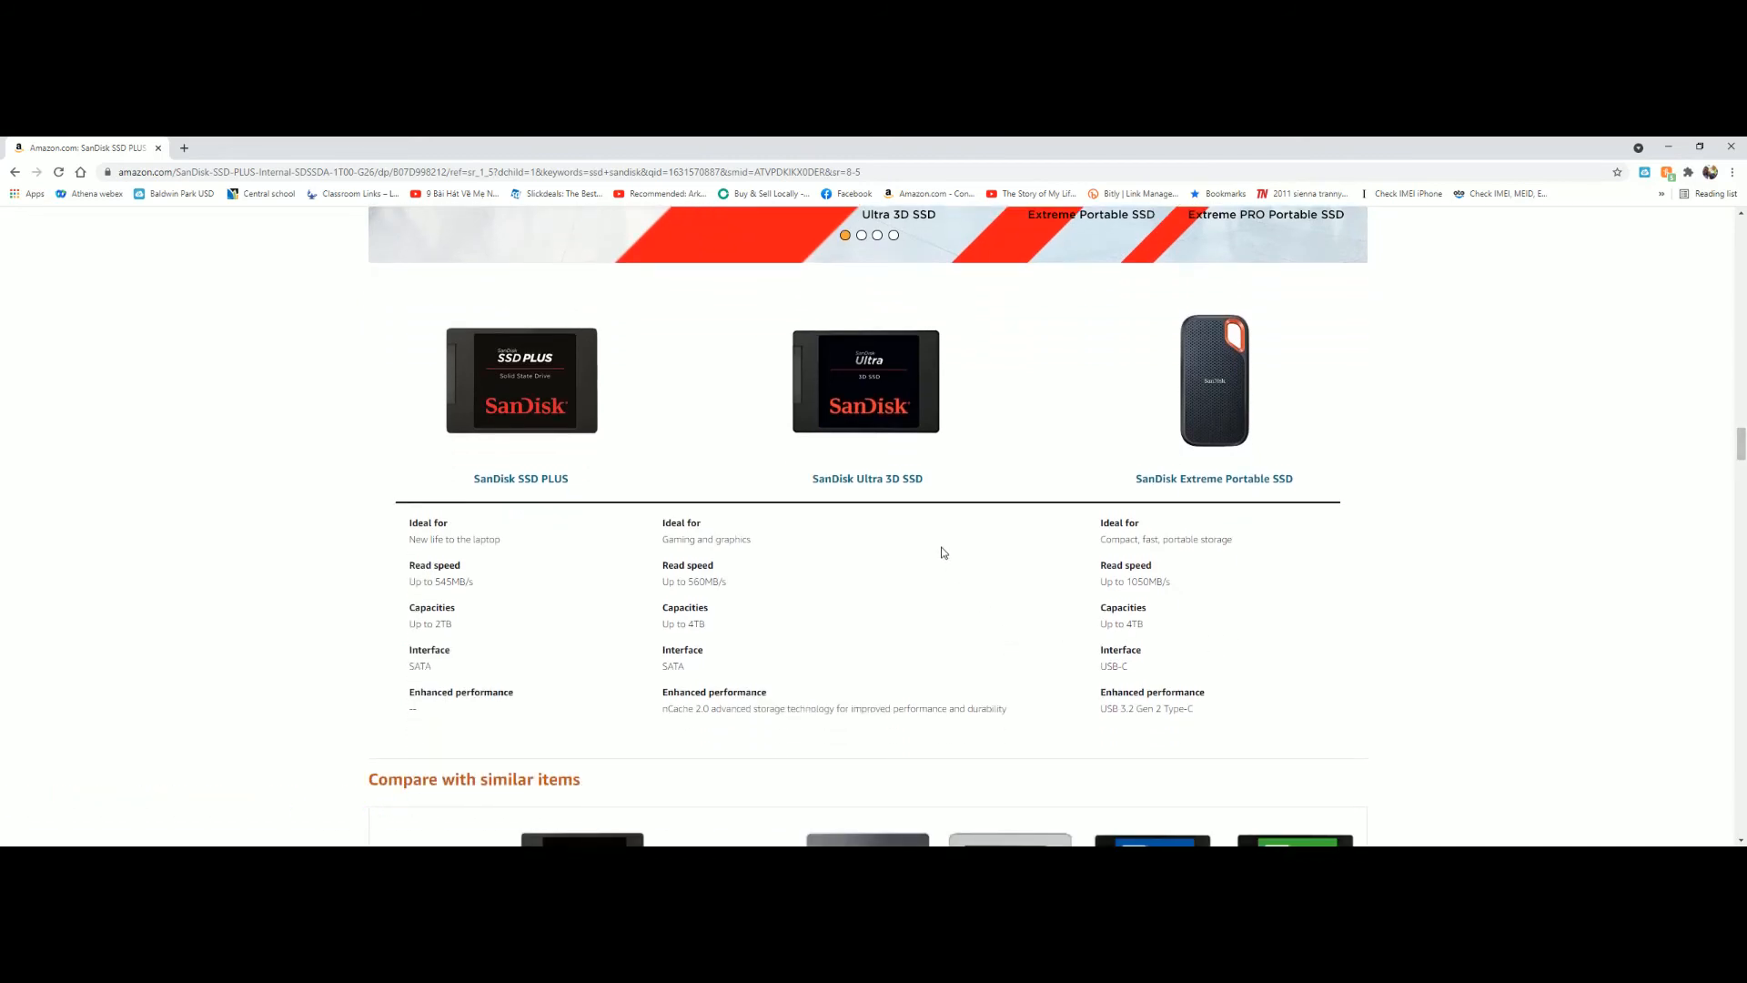
pyautogui.moveTo(880, 415)
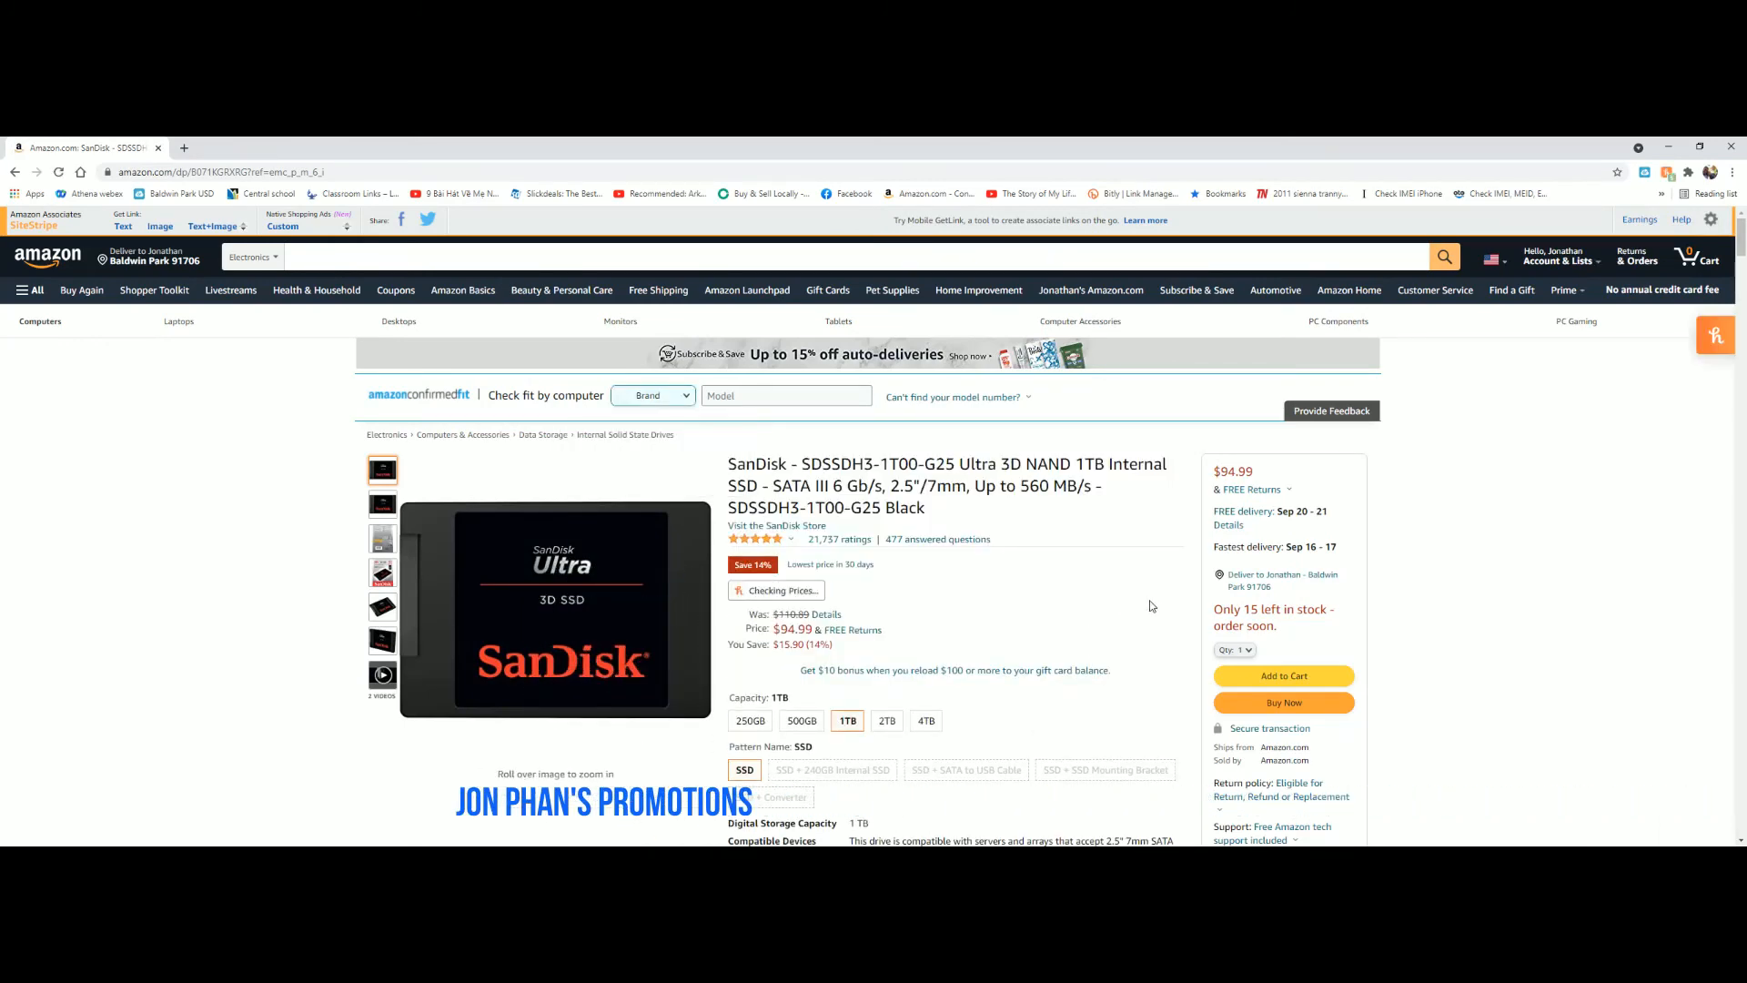
# - Browse the $94.99 Ultra 3D SSD page, return to the $76.49 SSD PLUS deal and dismiss the find-the-right-part tip
pyautogui.scroll(-3)
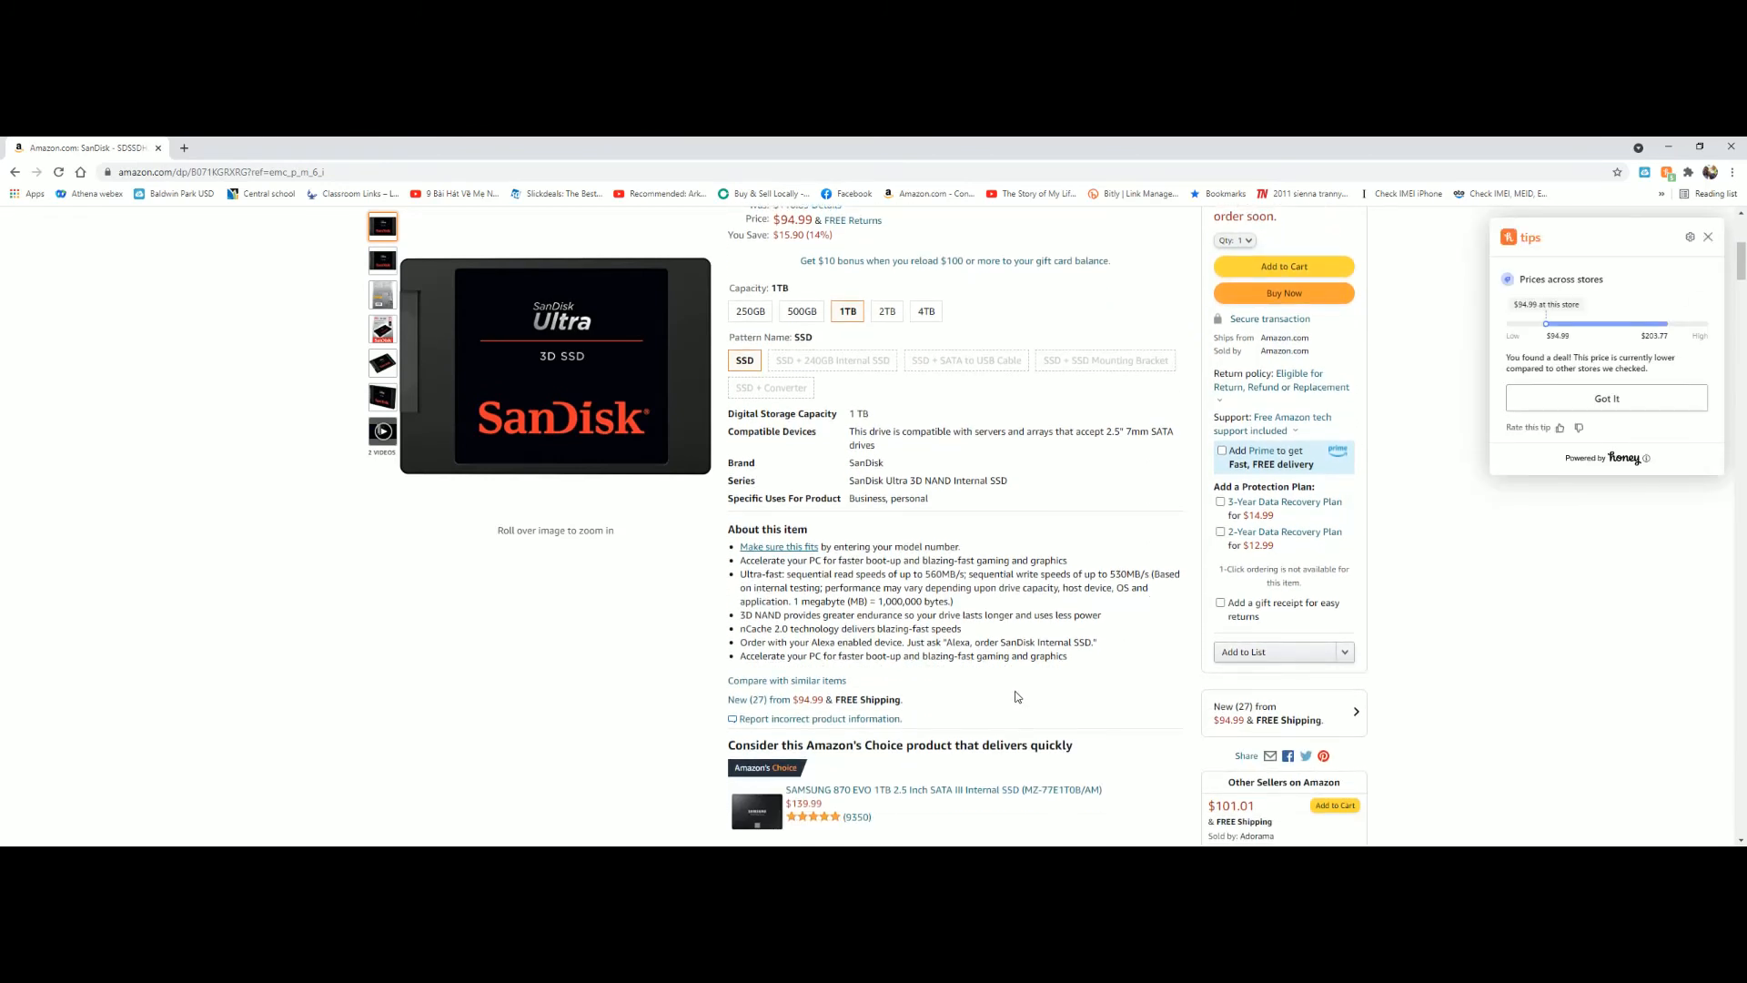
pyautogui.moveTo(822, 589)
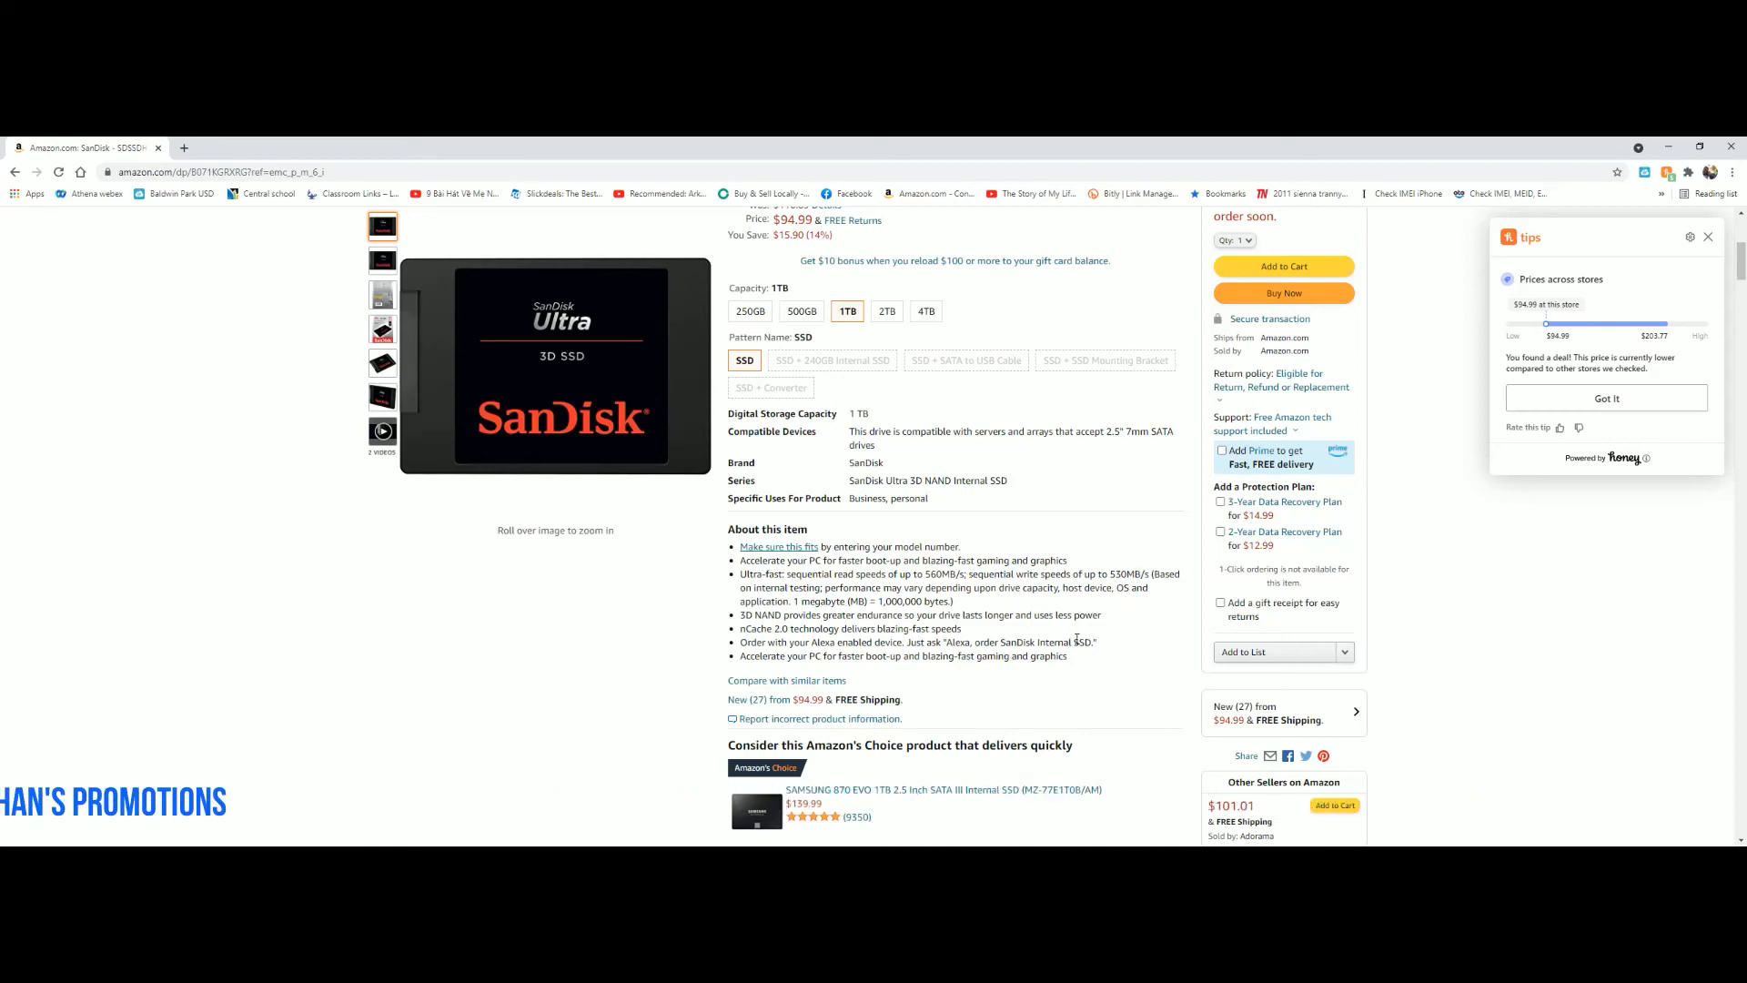
pyautogui.scroll(-3)
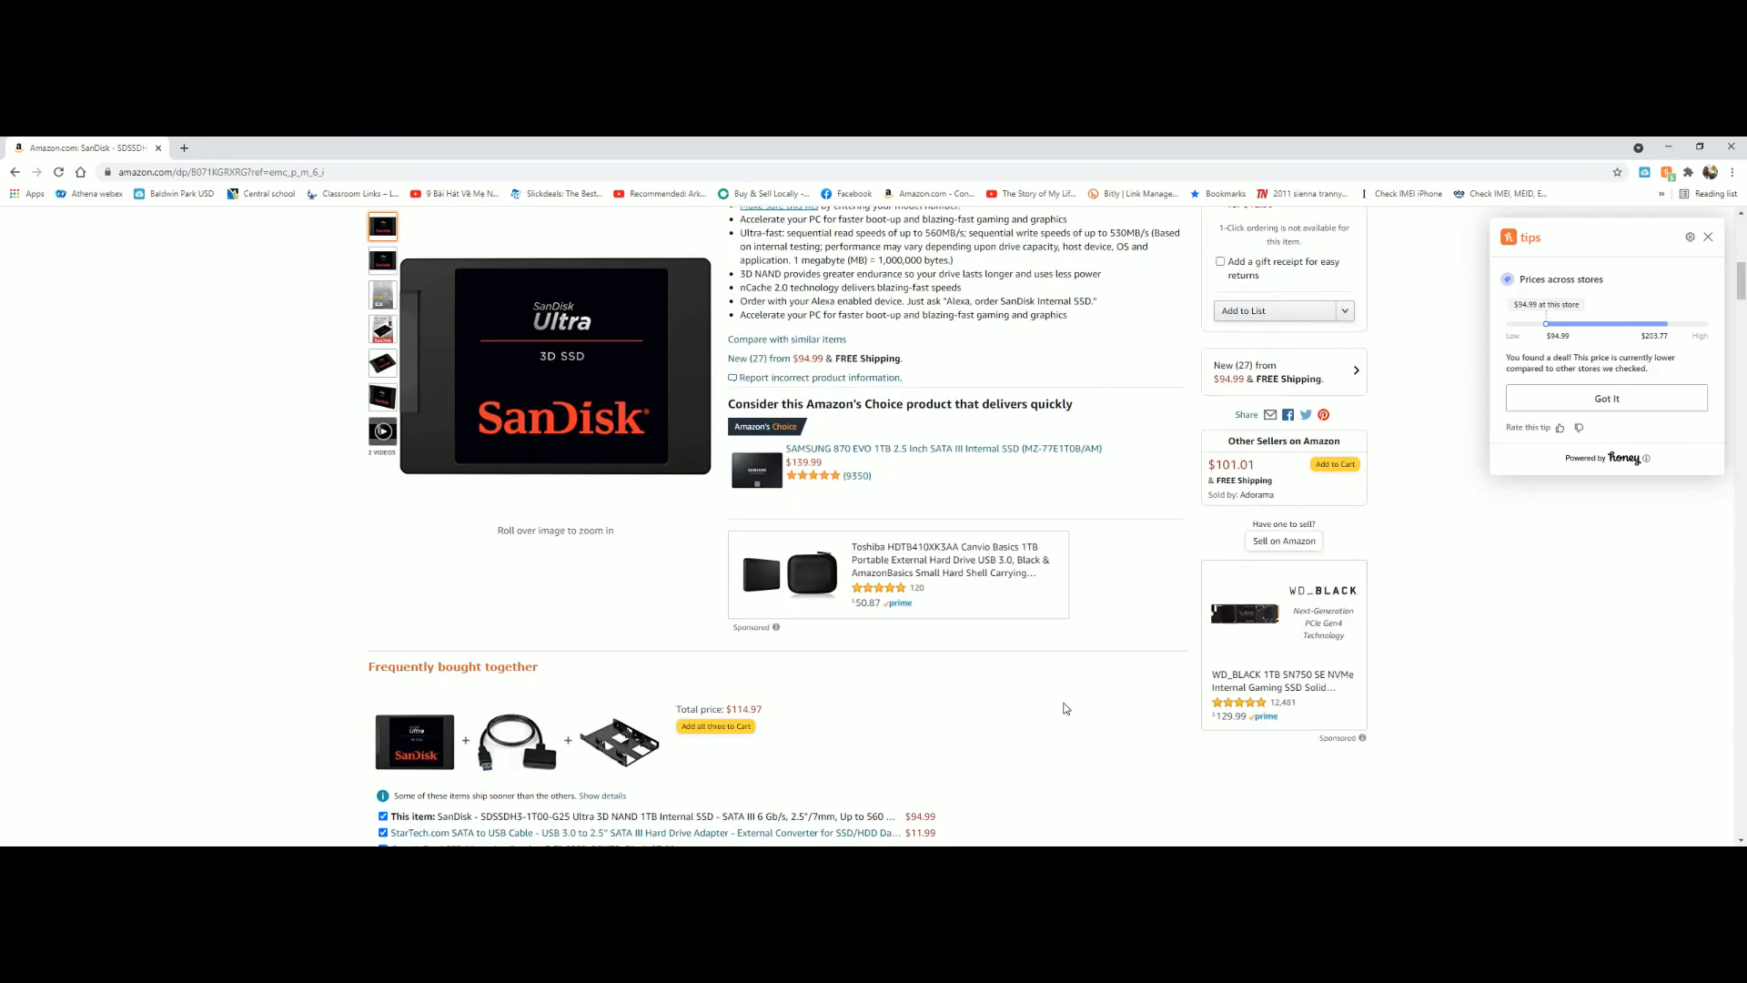
pyautogui.scroll(3)
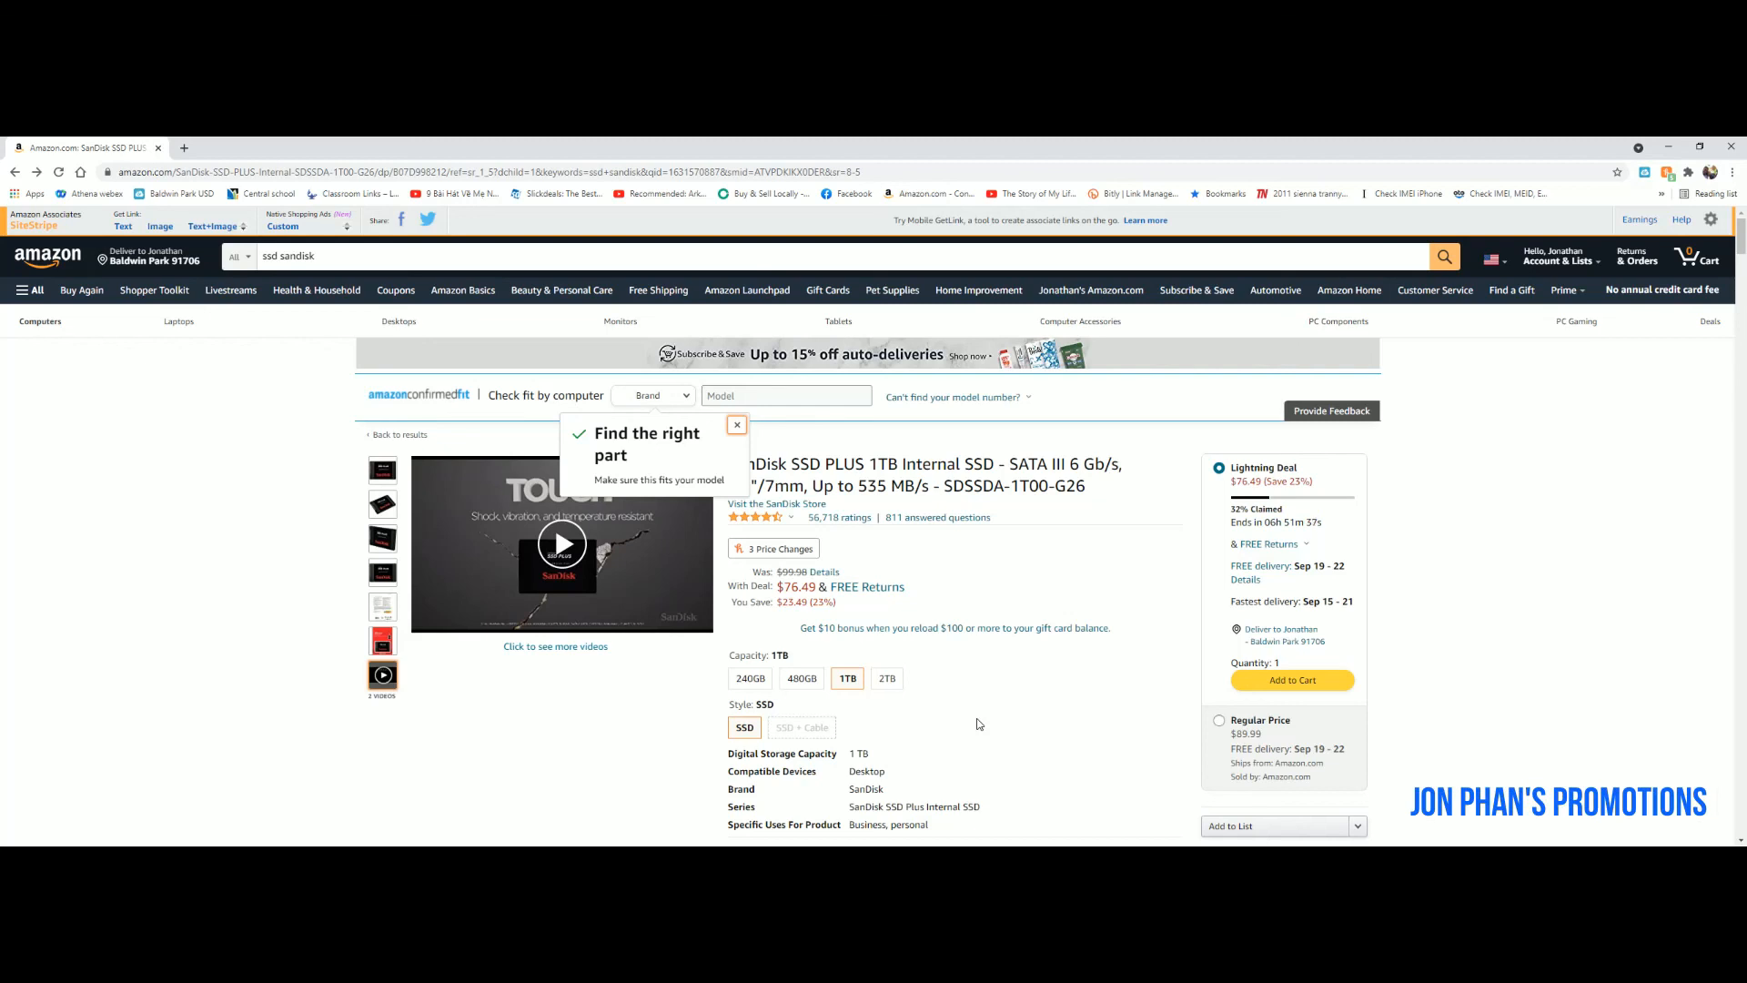
pyautogui.click(736, 425)
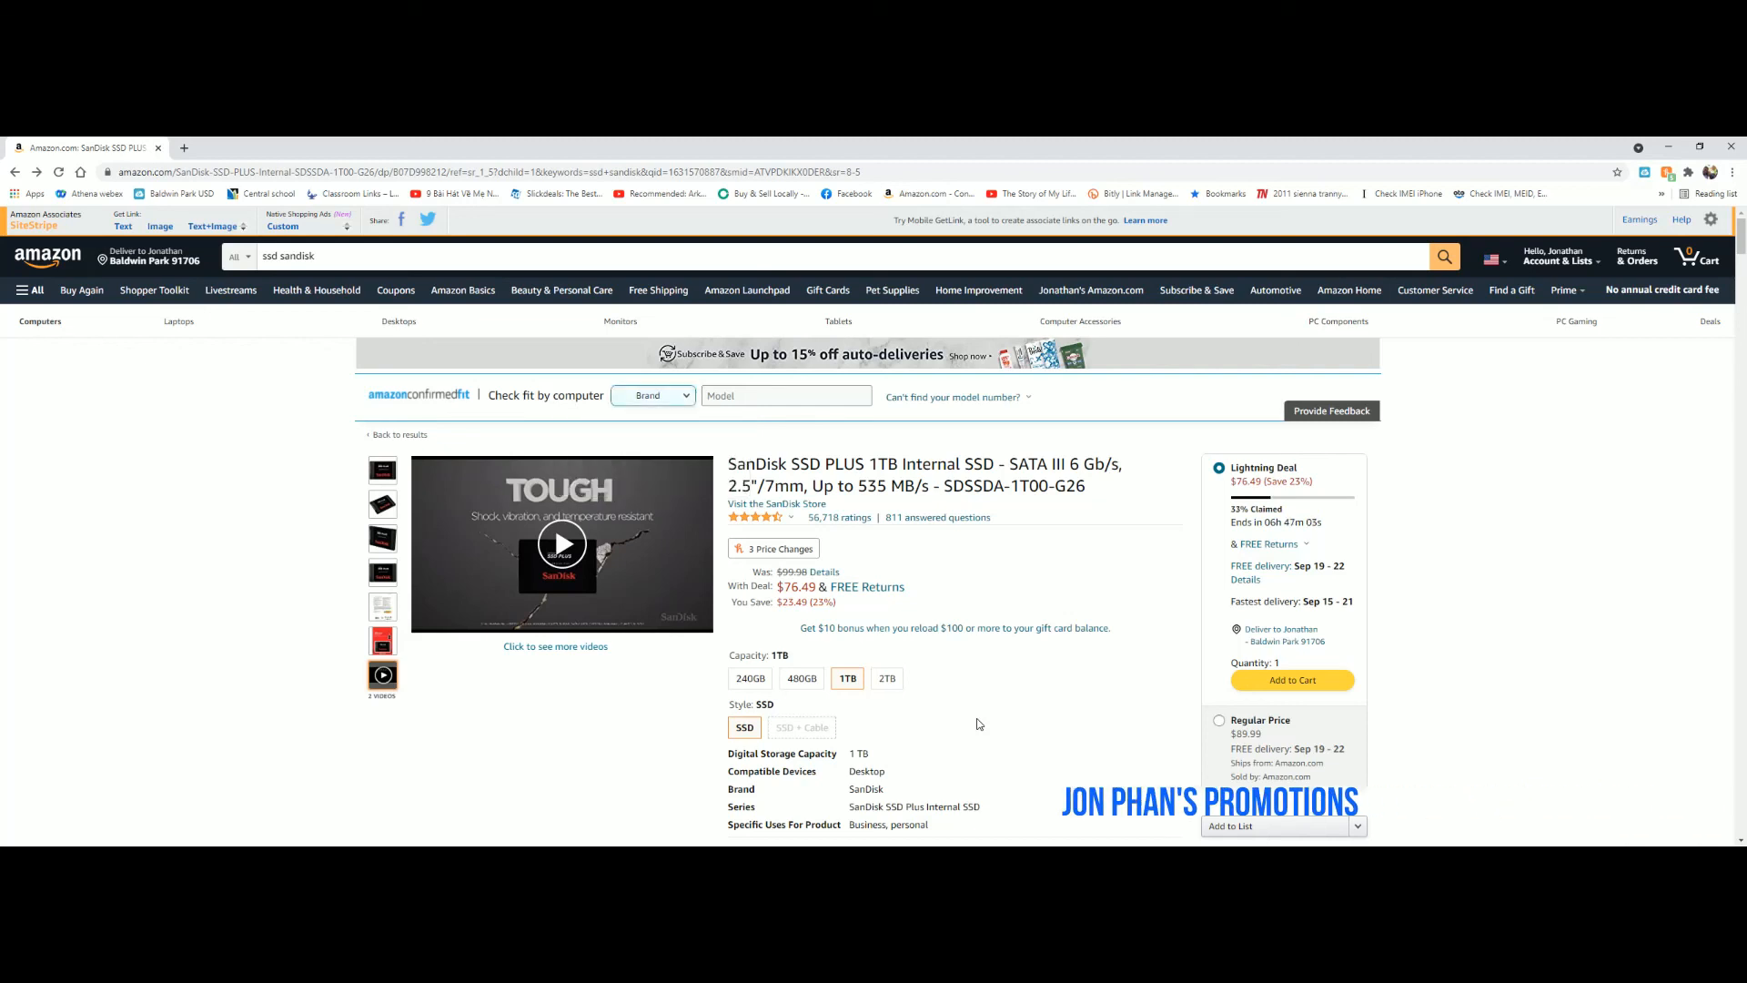